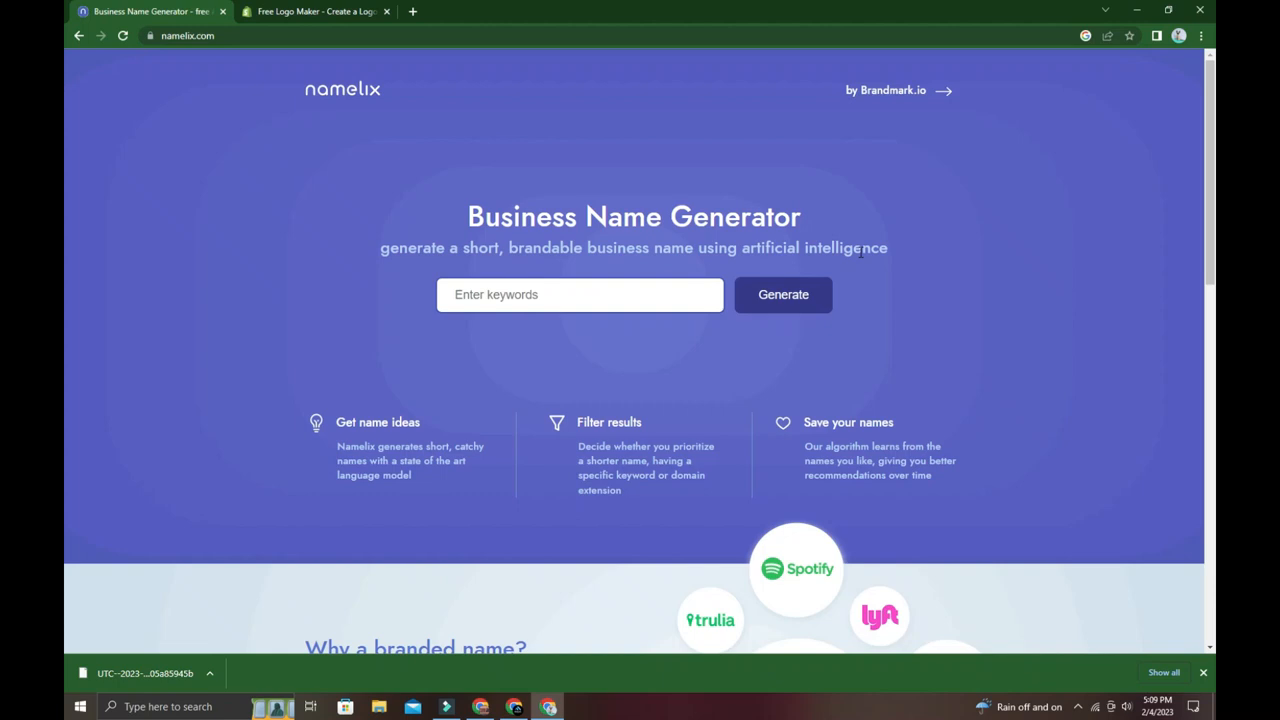
# Scroll through the Namelix homepage to look over its content.
pyautogui.scroll(-3)
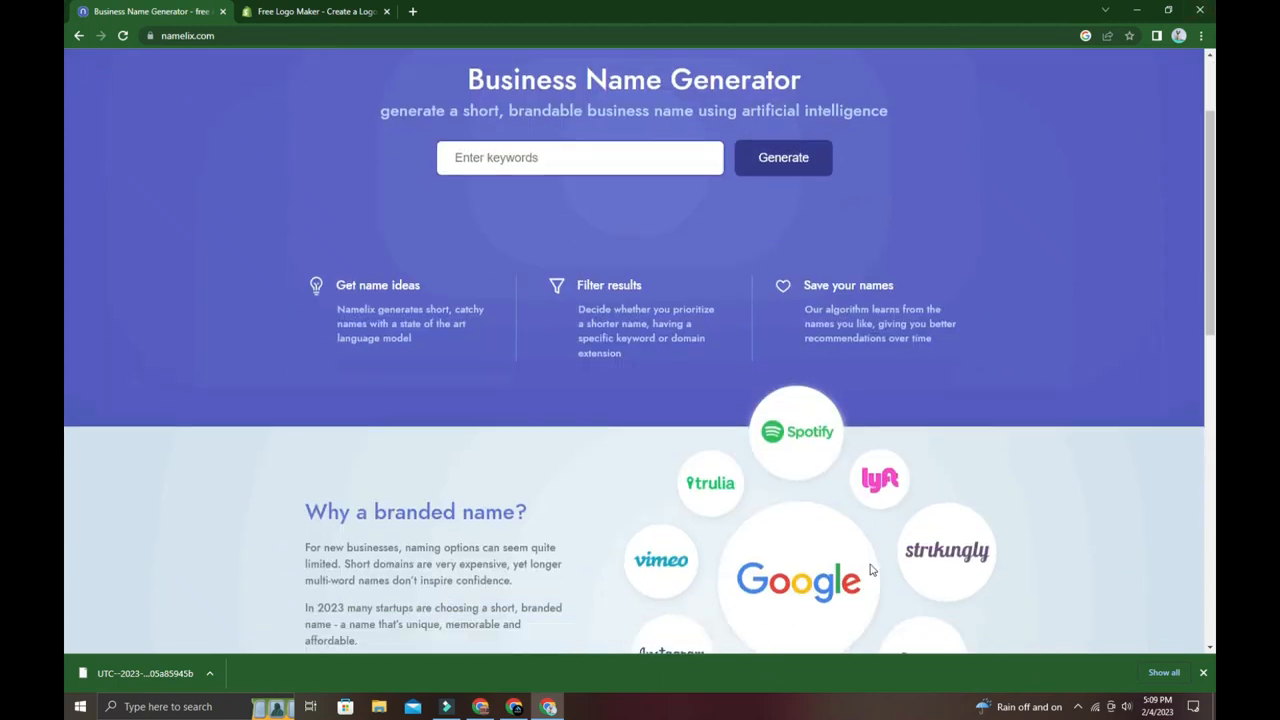
pyautogui.scroll(-3)
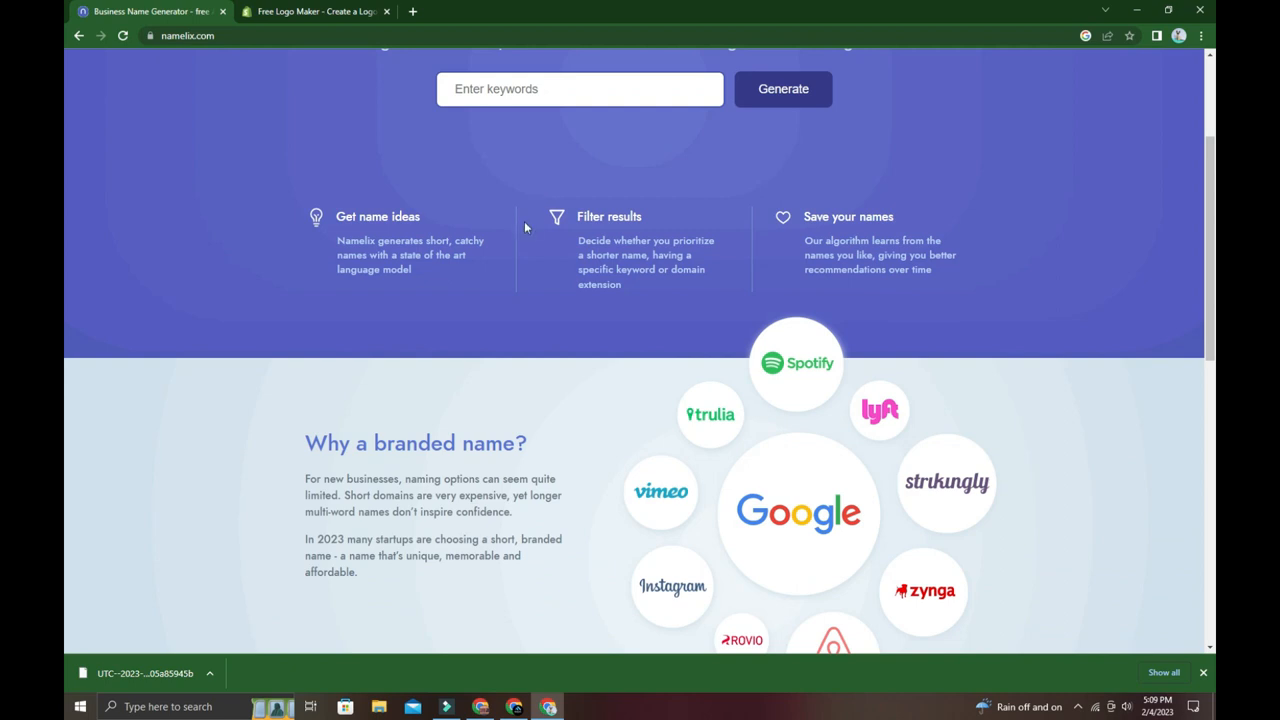
pyautogui.scroll(-3)
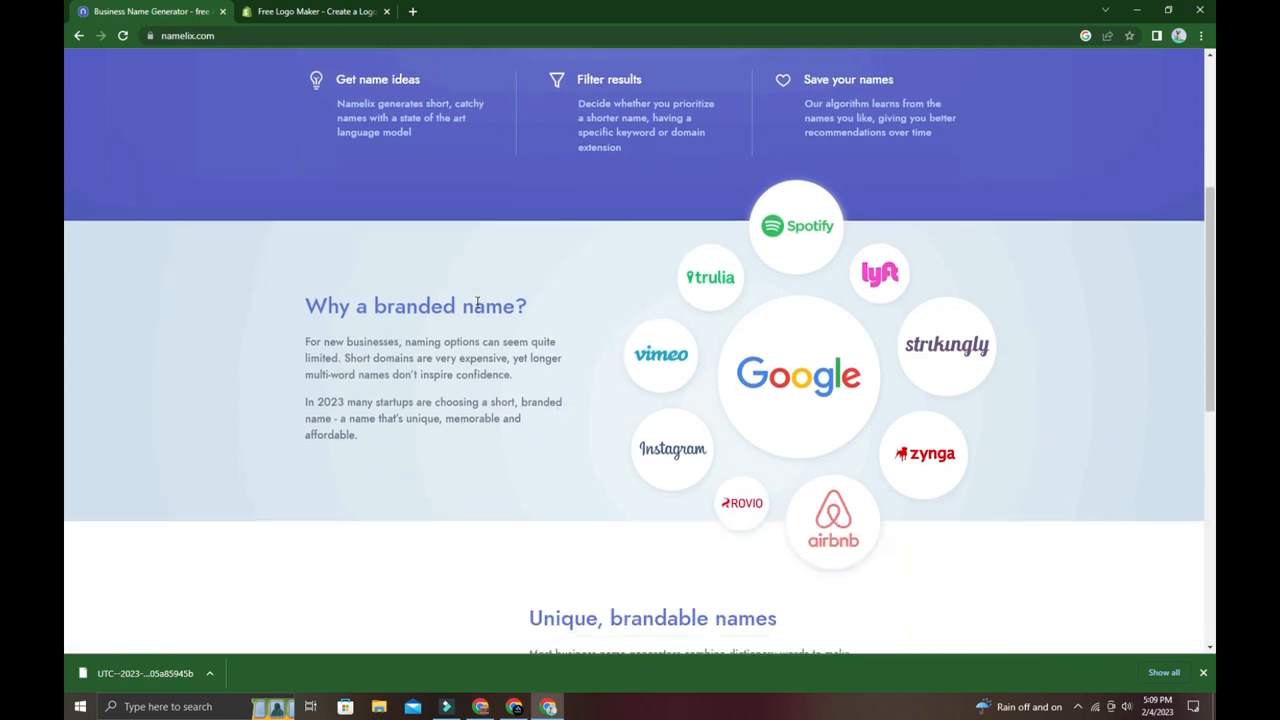
pyautogui.scroll(3)
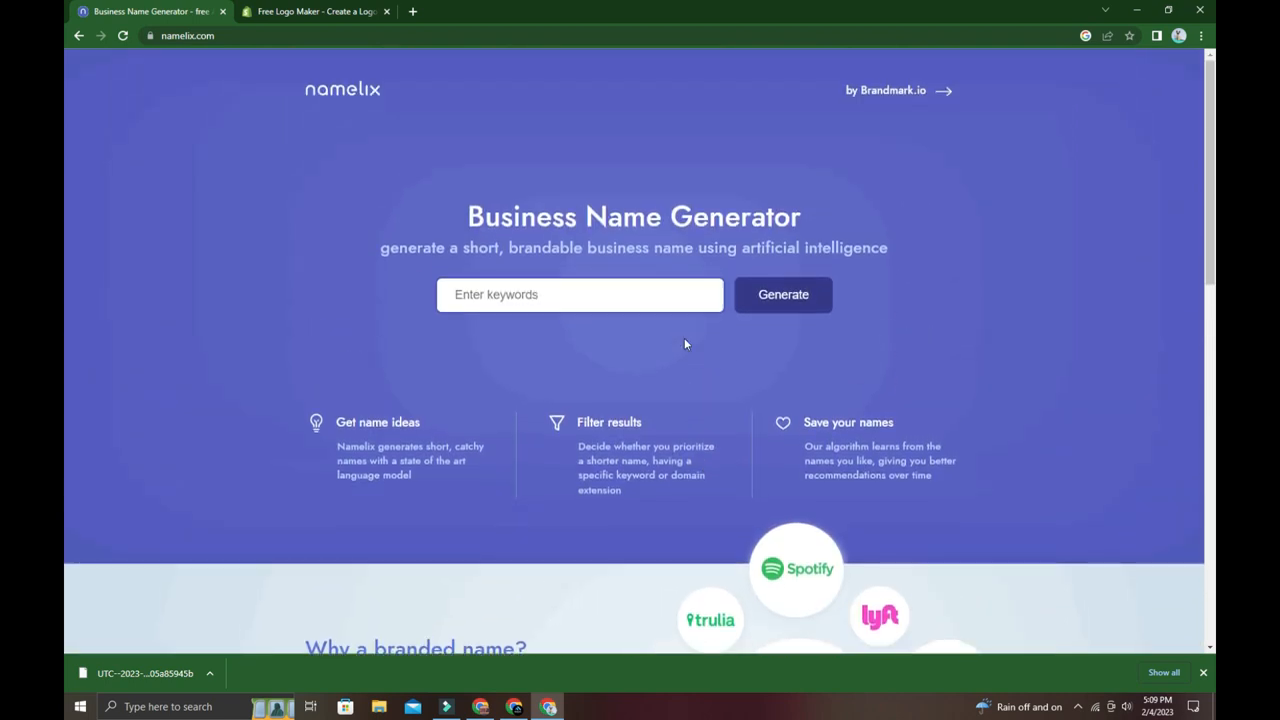
pyautogui.moveTo(668, 360)
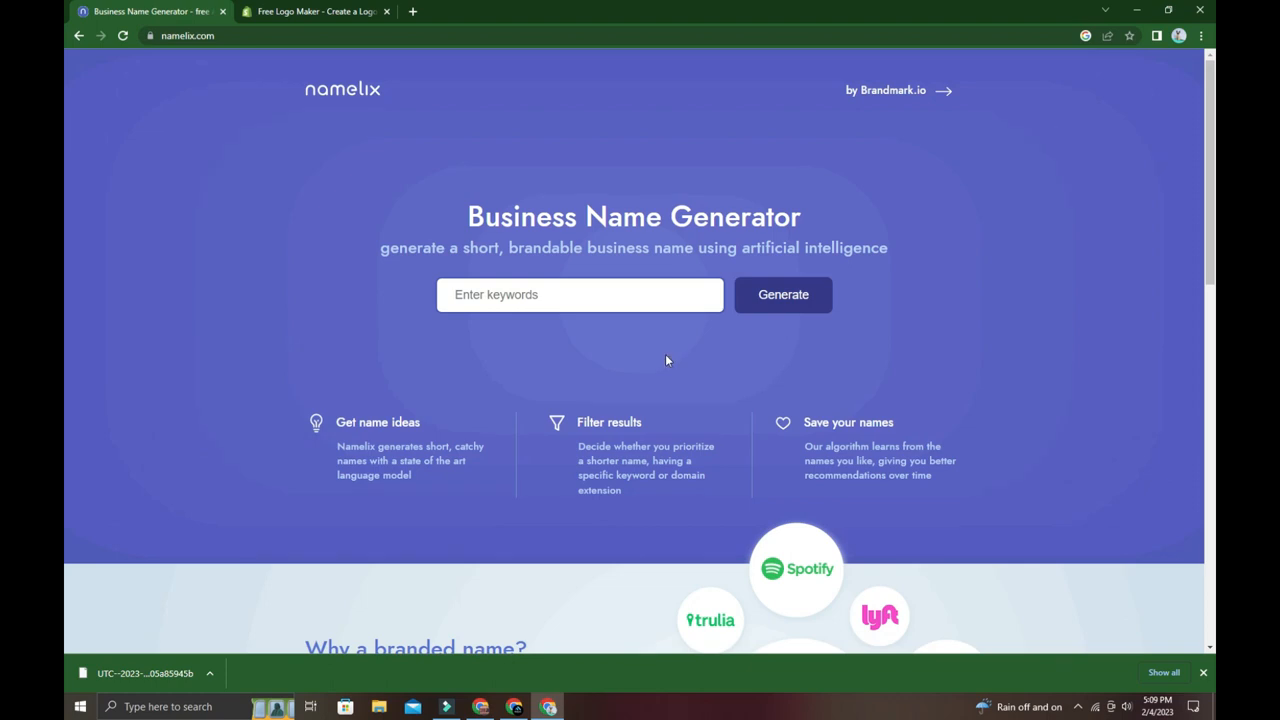
pyautogui.scroll(-3)
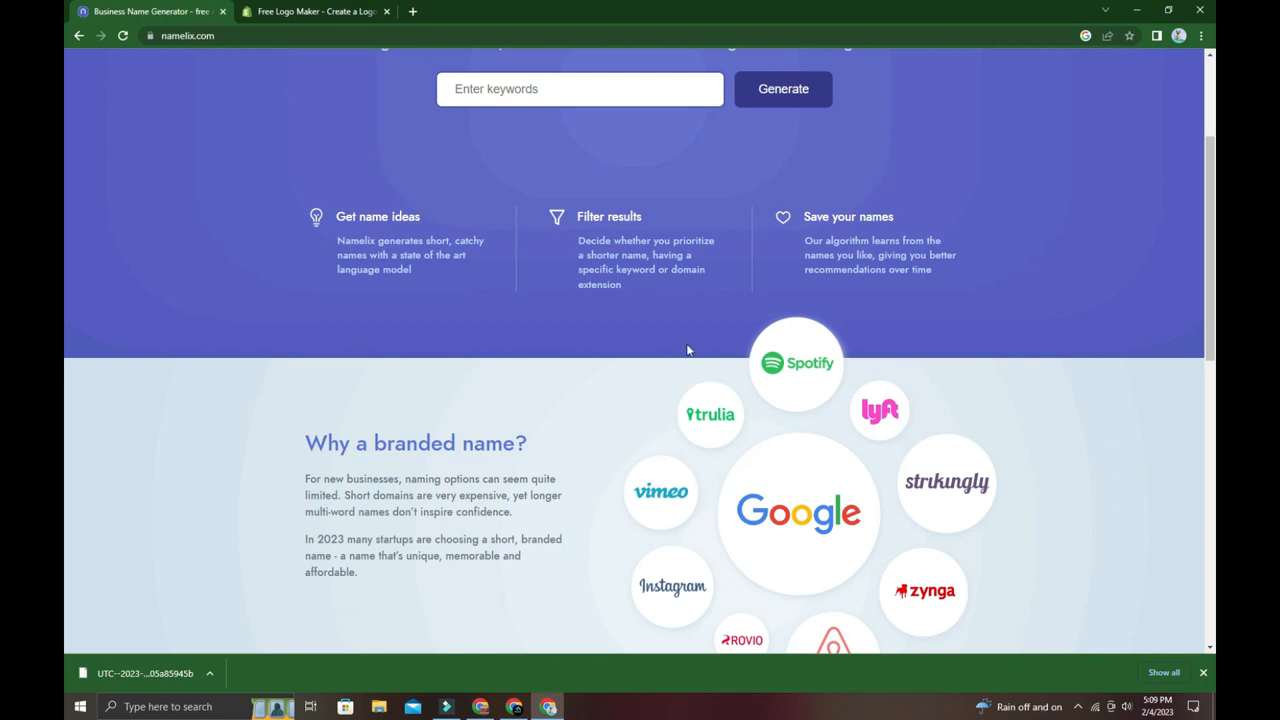
pyautogui.scroll(3)
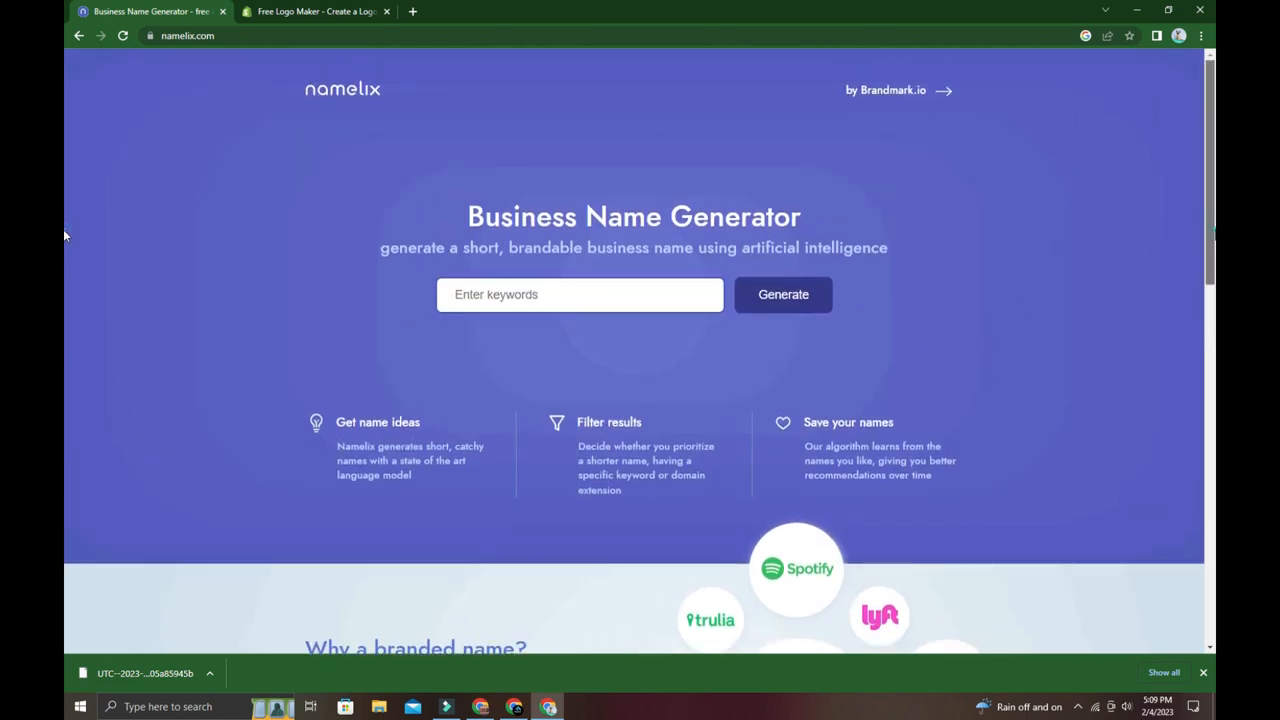
pyautogui.moveTo(230, 164)
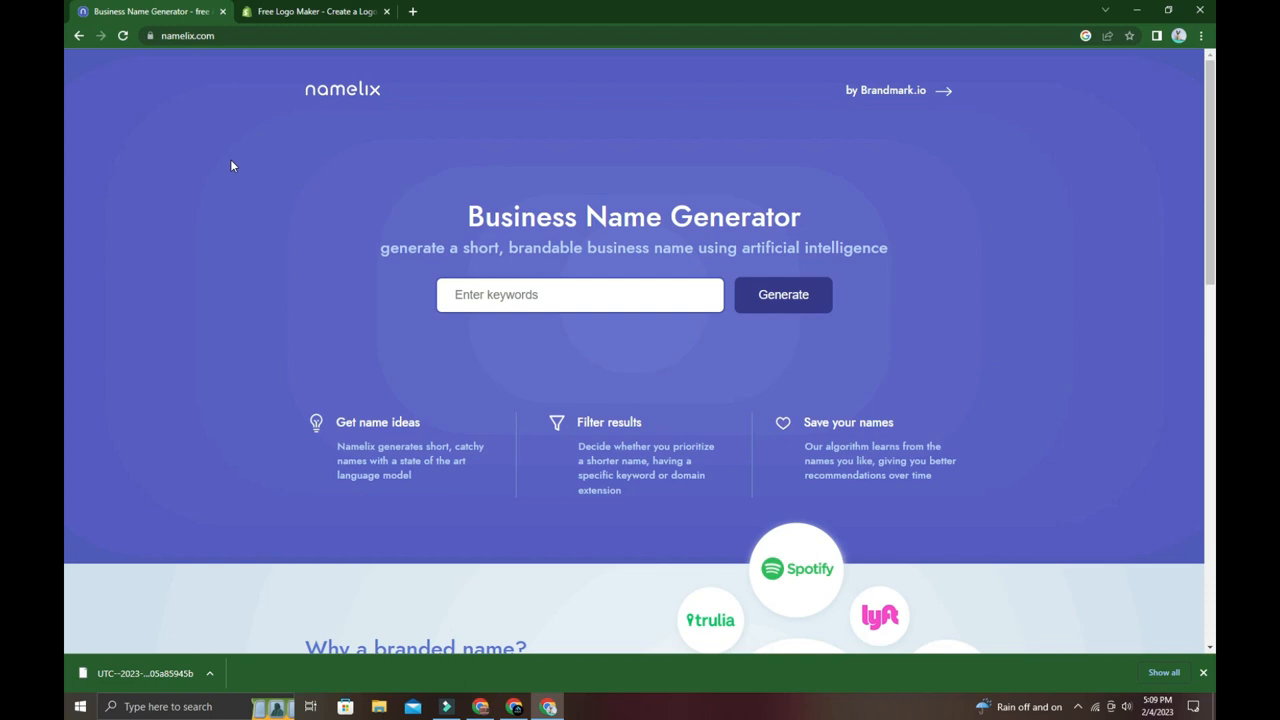
pyautogui.moveTo(902, 148)
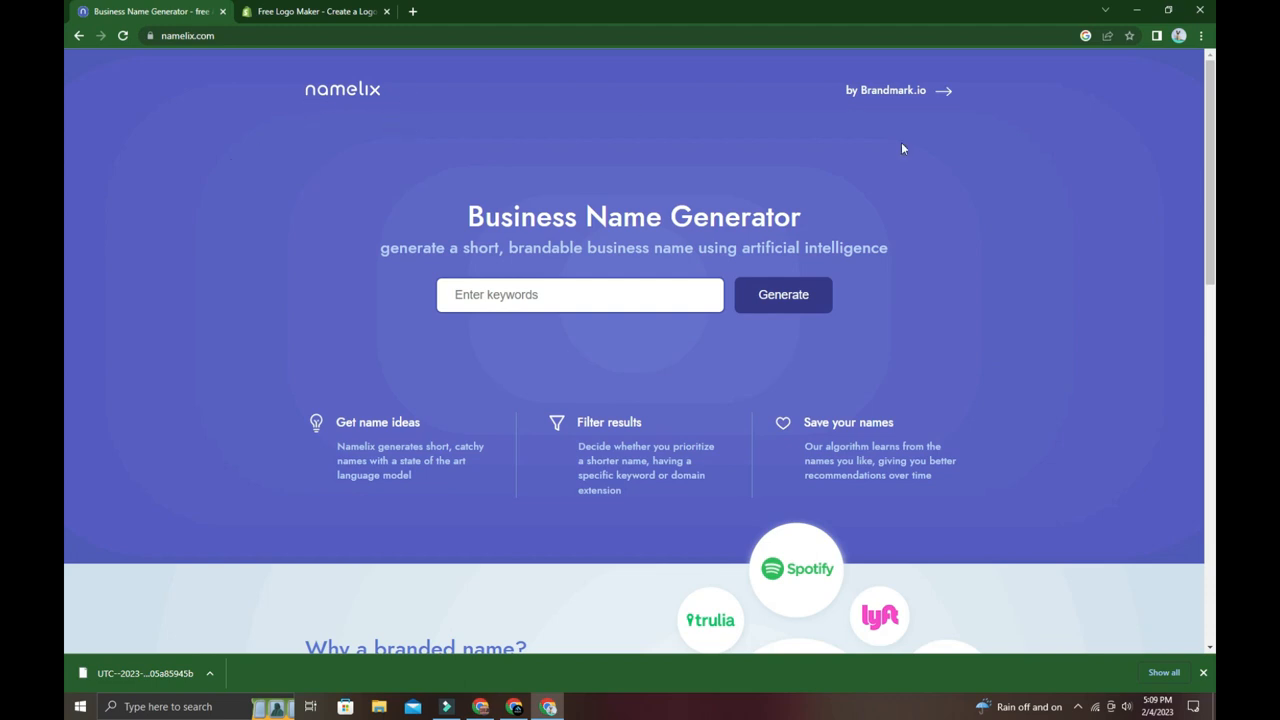
# Open the Brandmark.io logo maker link in a new tab and view that page.
pyautogui.rightClick(892, 90)
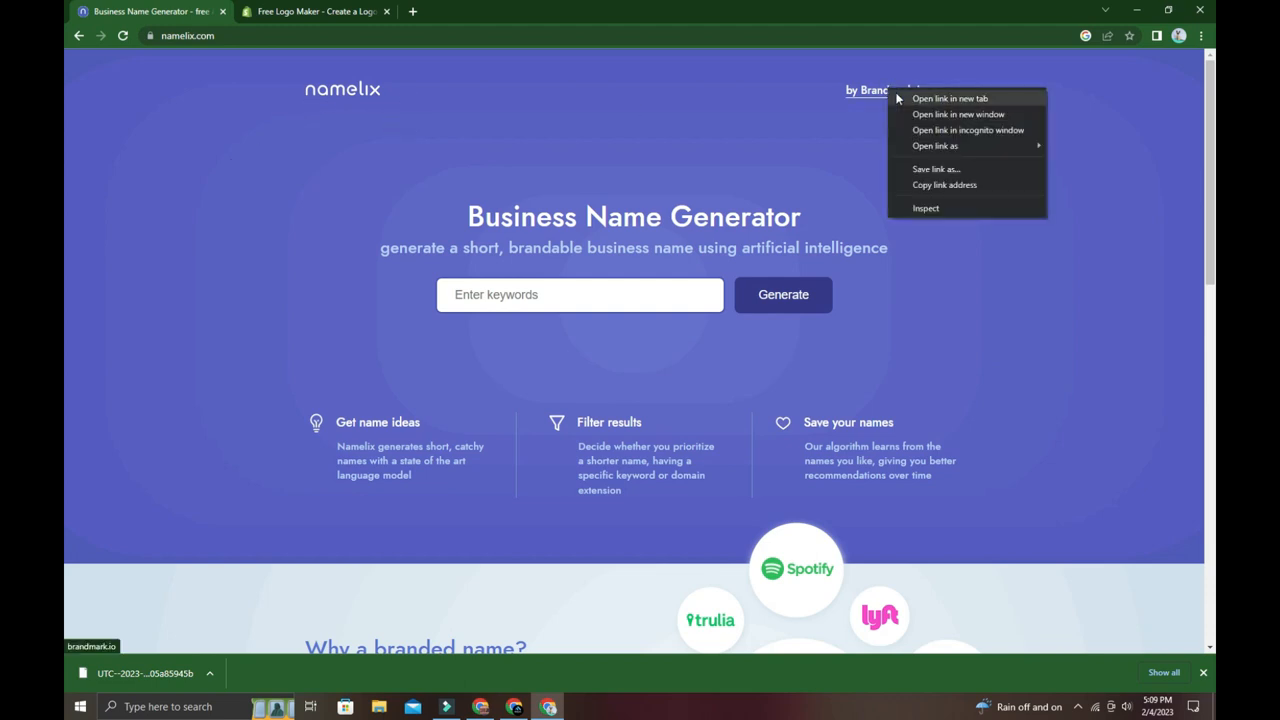
pyautogui.click(948, 98)
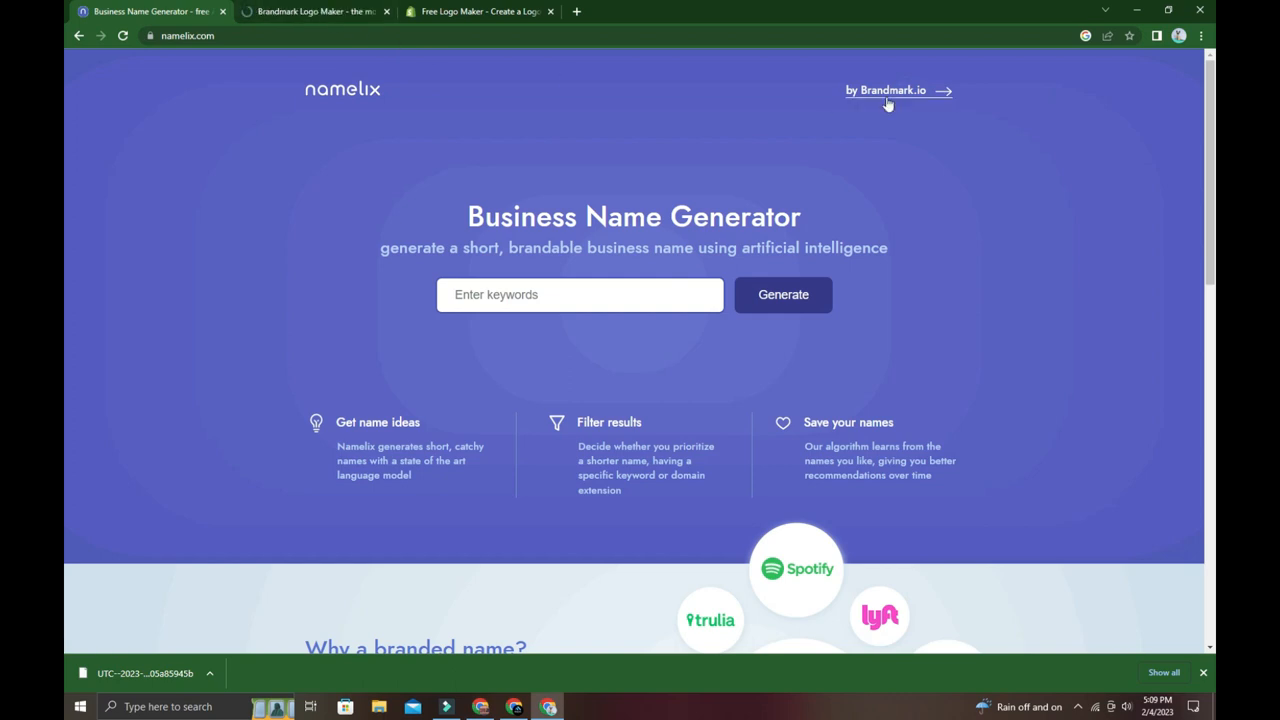
pyautogui.click(886, 90)
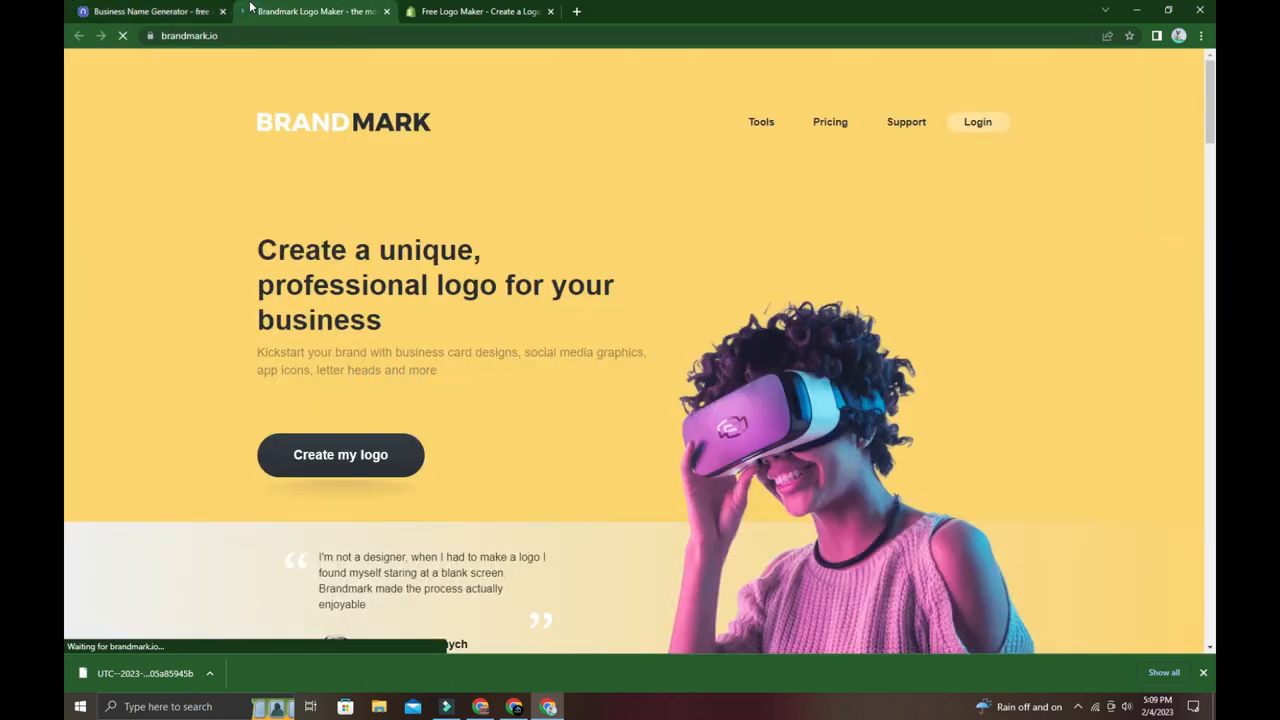
pyautogui.scroll(-3)
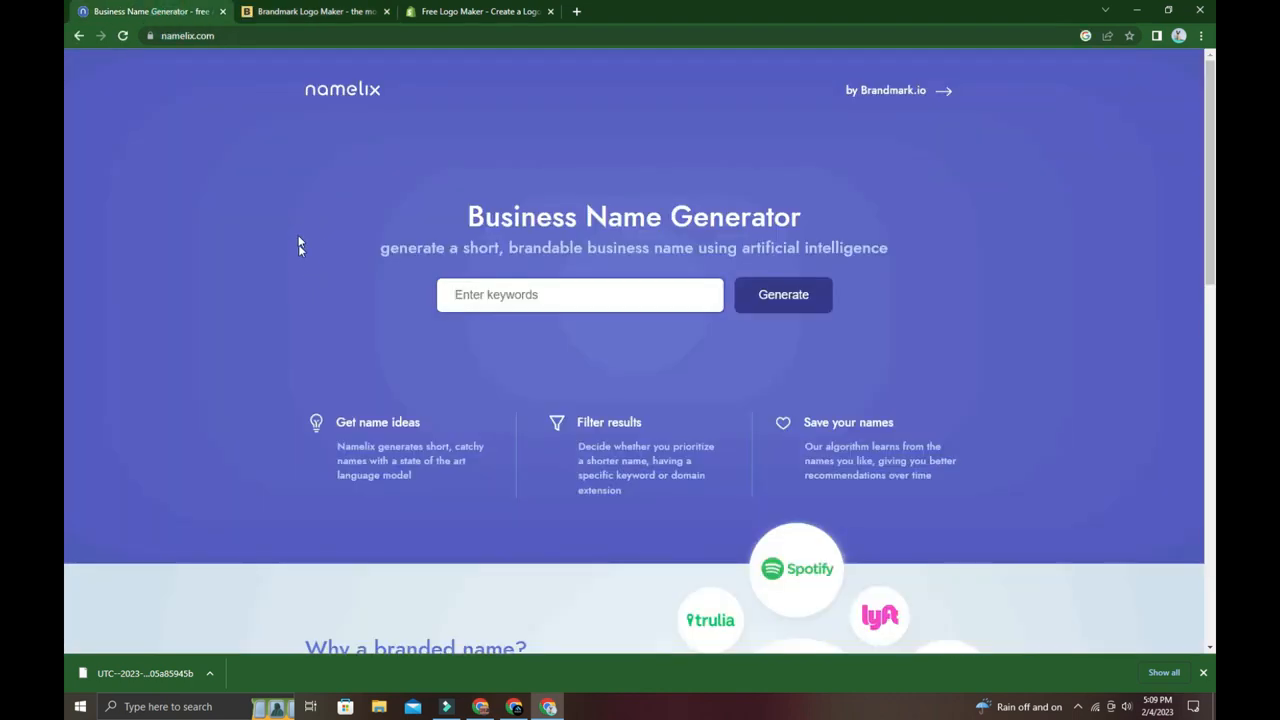
pyautogui.moveTo(456, 378)
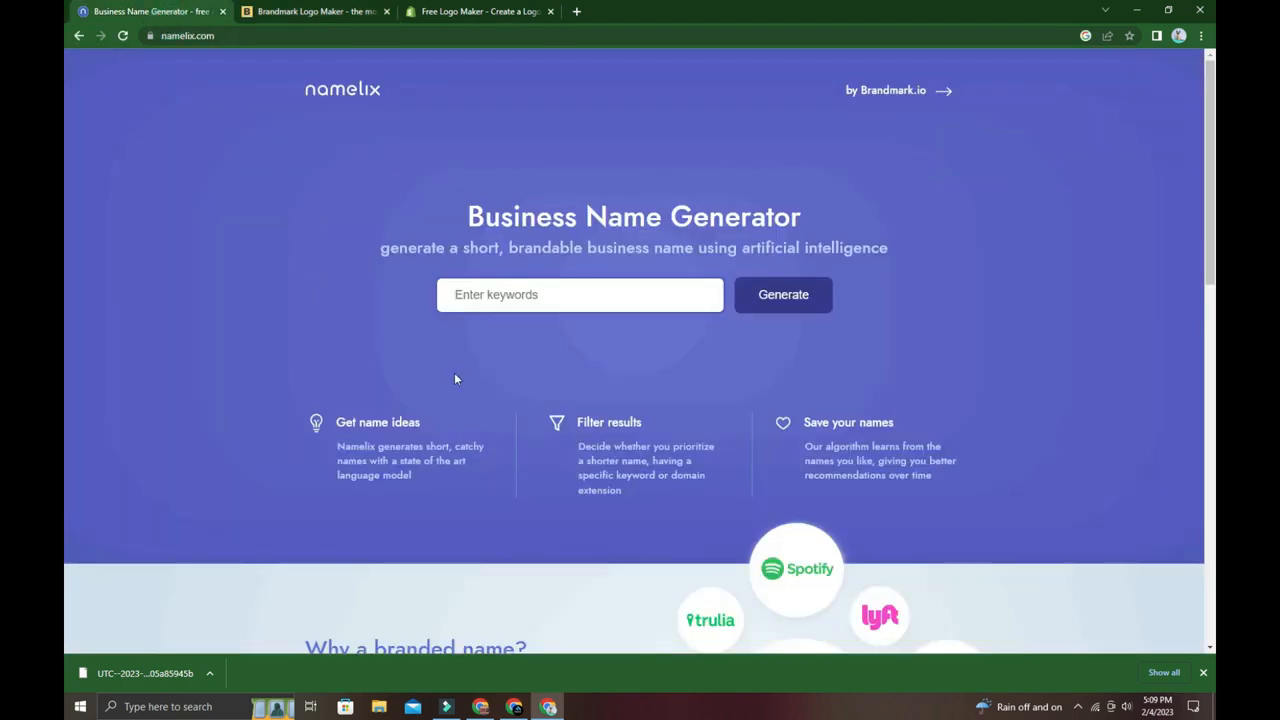
pyautogui.moveTo(490, 356)
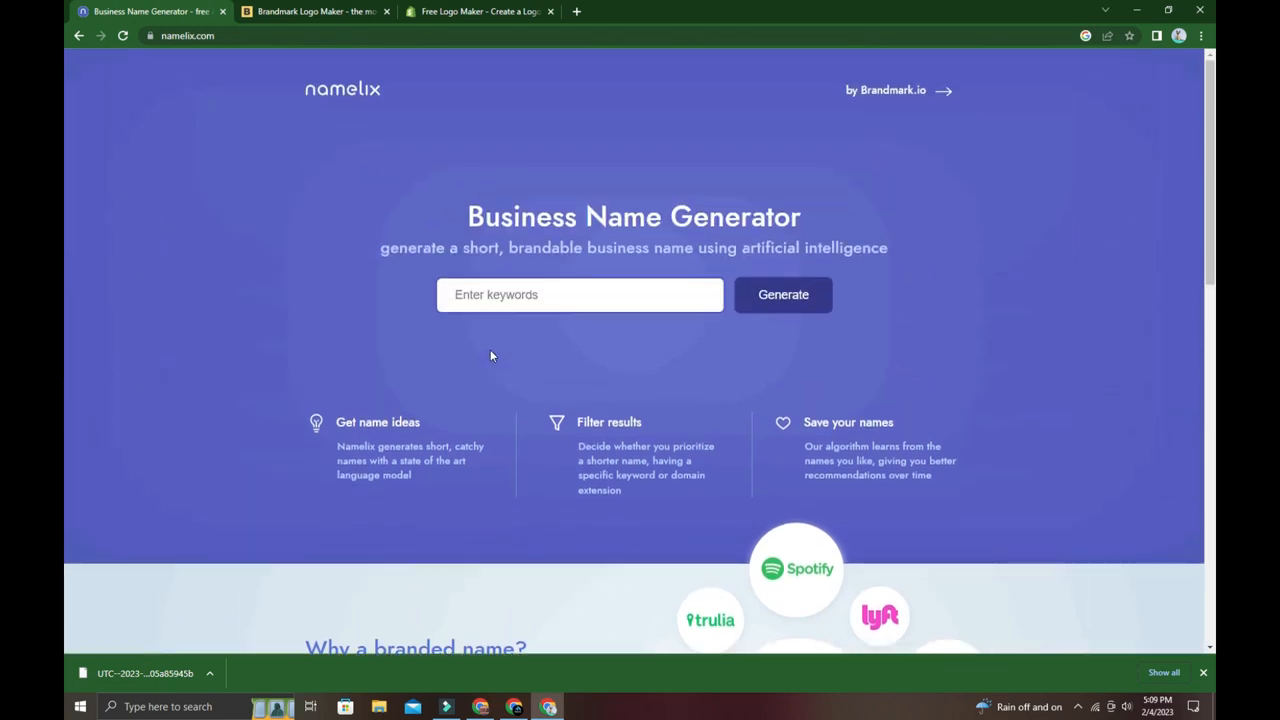
pyautogui.moveTo(276, 62)
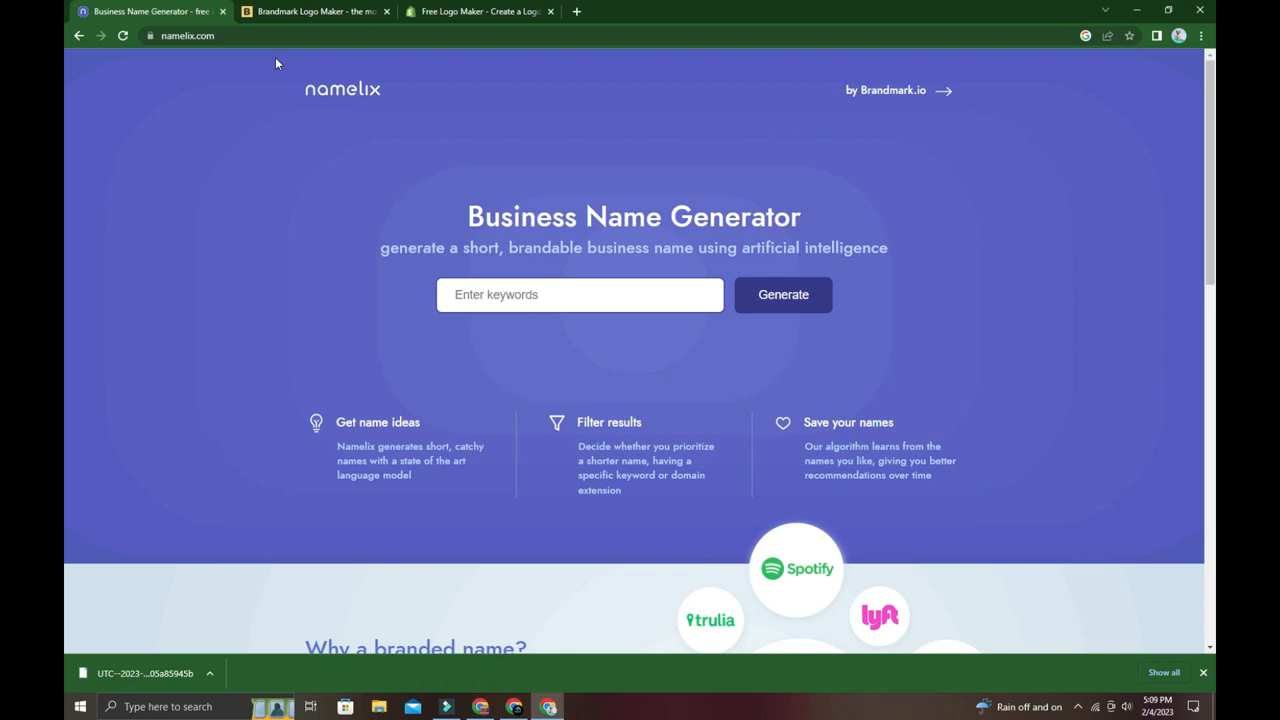
# Enter 'smm panel' as the keyword and submit it to generate name ideas.
pyautogui.click(580, 294)
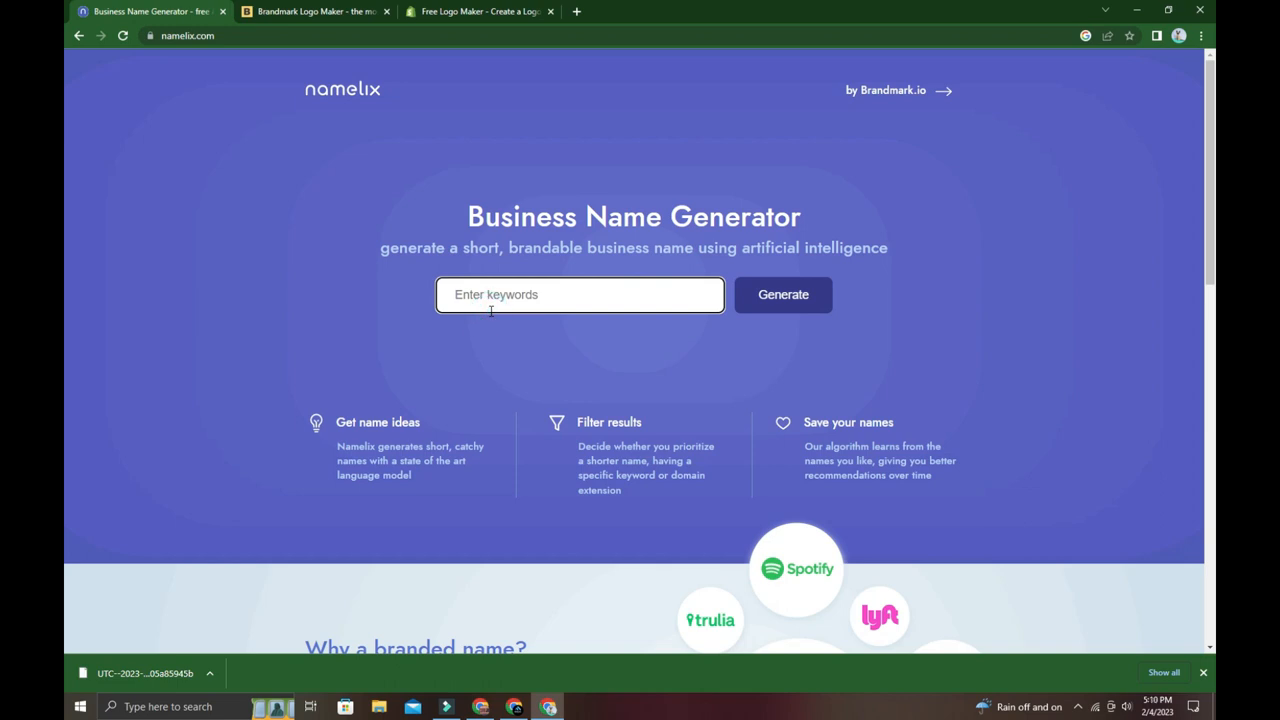
pyautogui.write('smm')
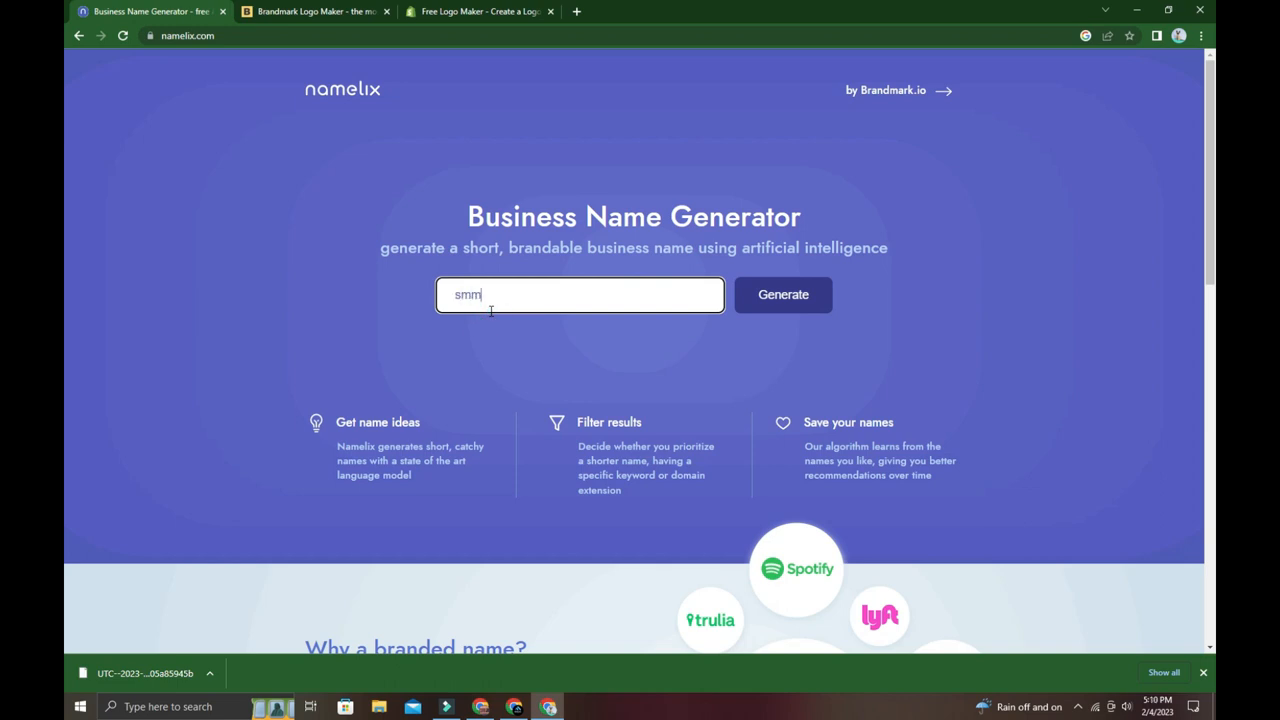
pyautogui.write('pane')
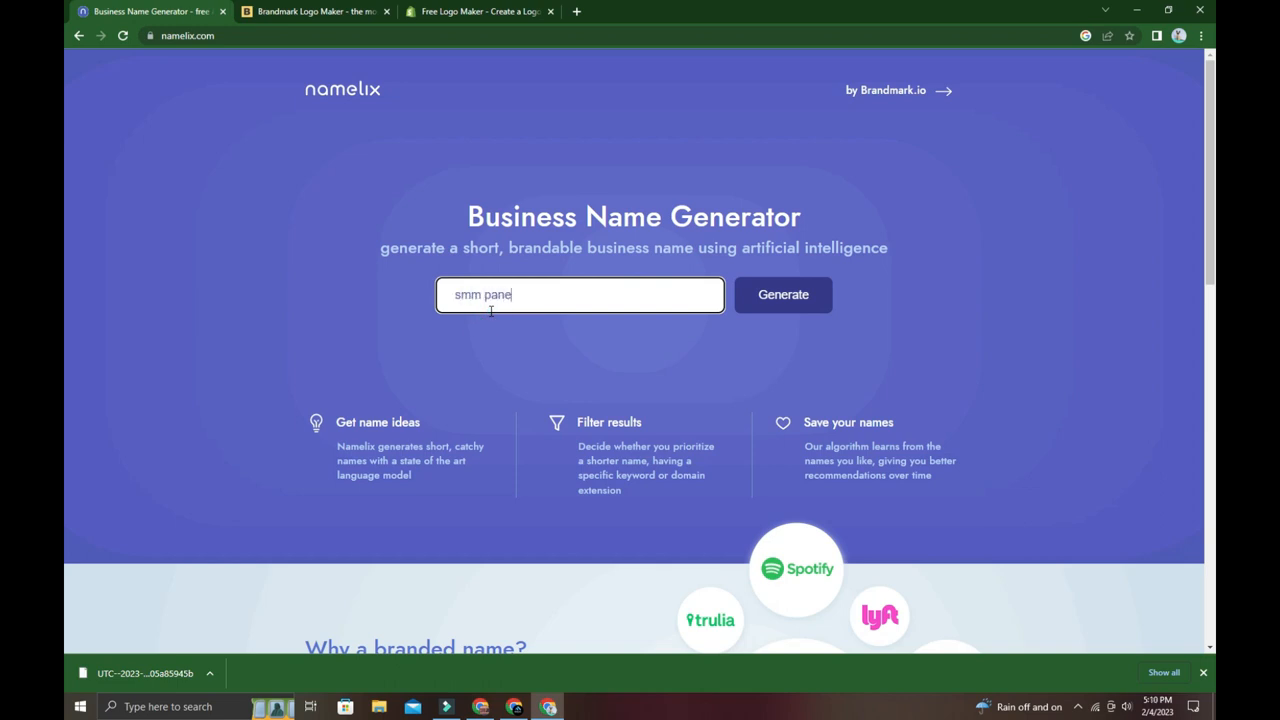
pyautogui.write('l')
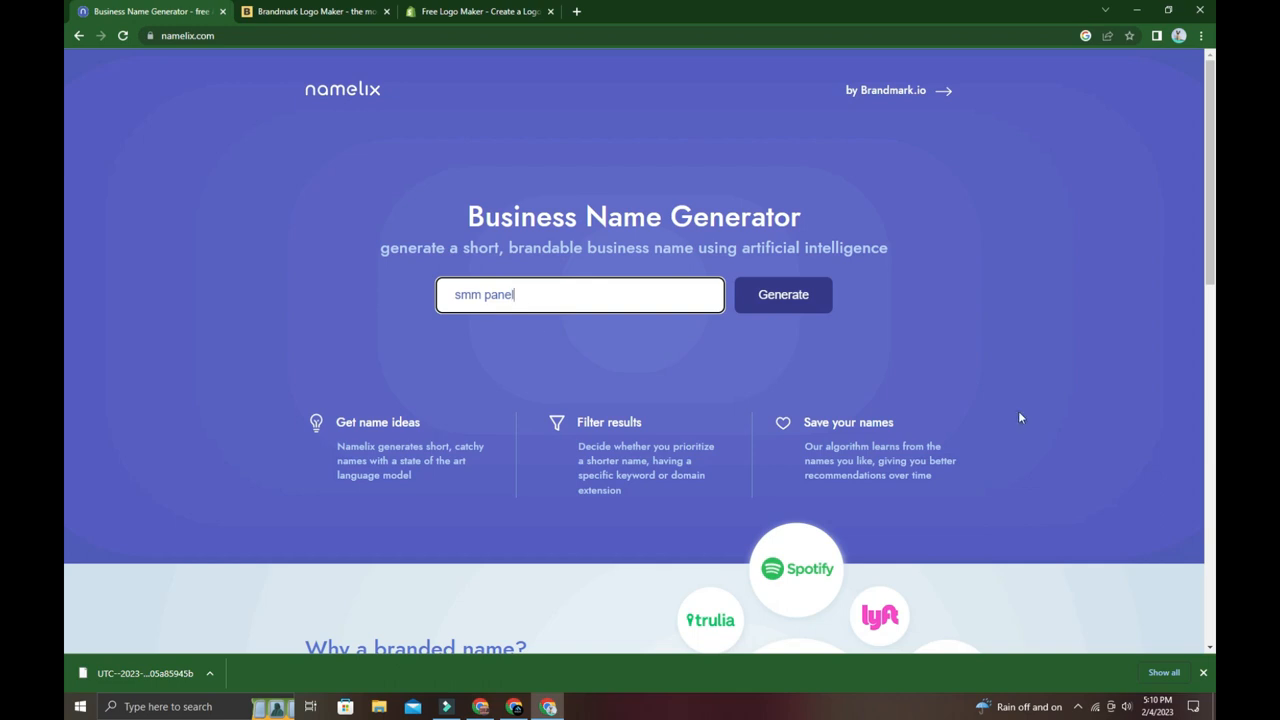
pyautogui.click(784, 294)
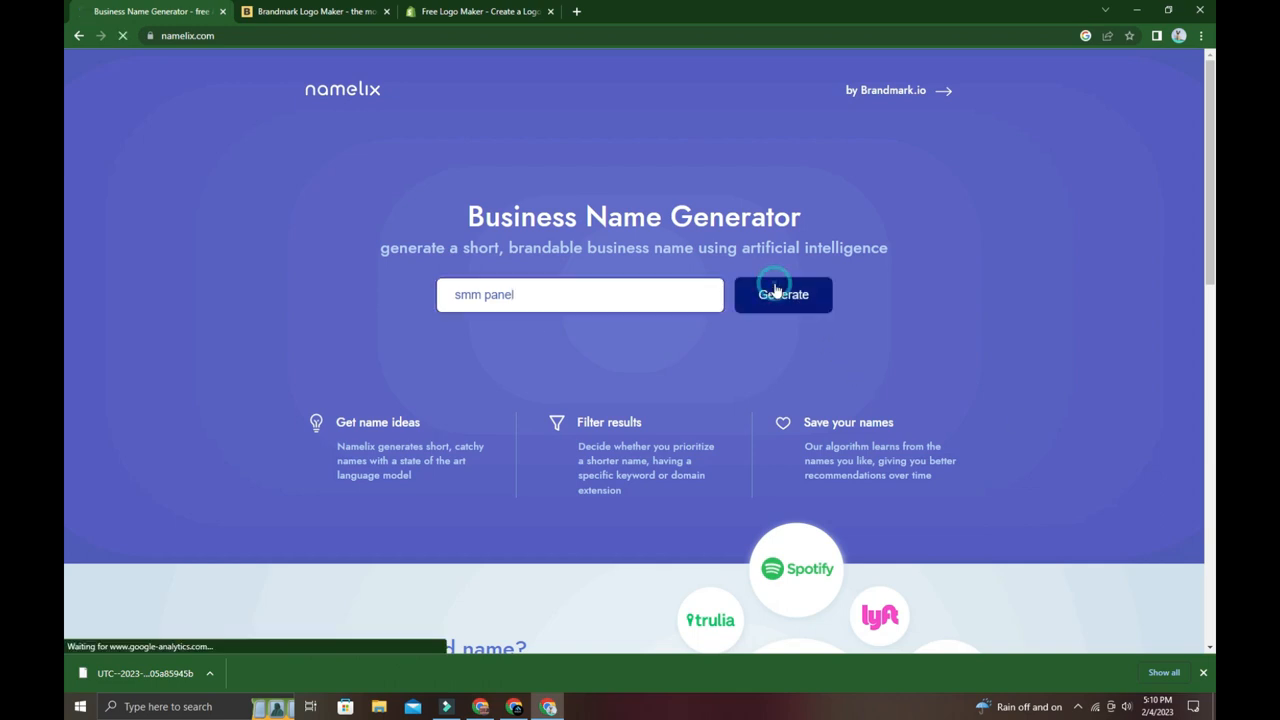
pyautogui.click(782, 294)
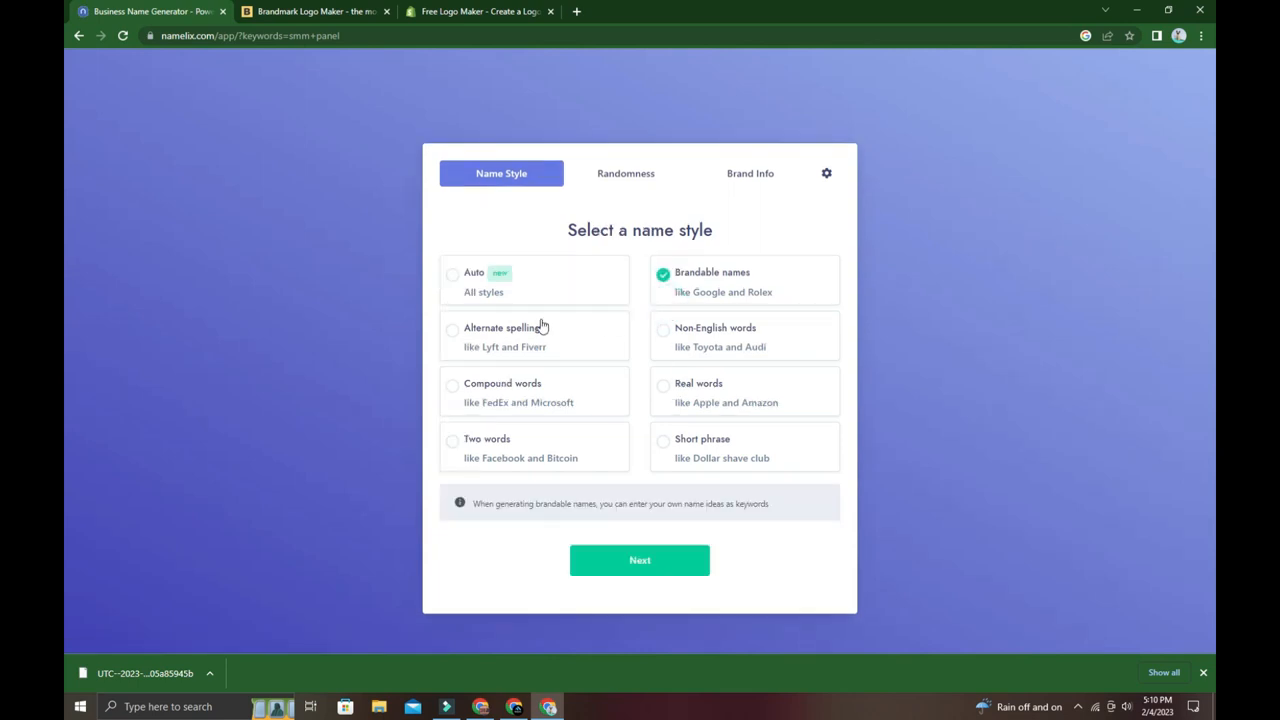
pyautogui.moveTo(660, 364)
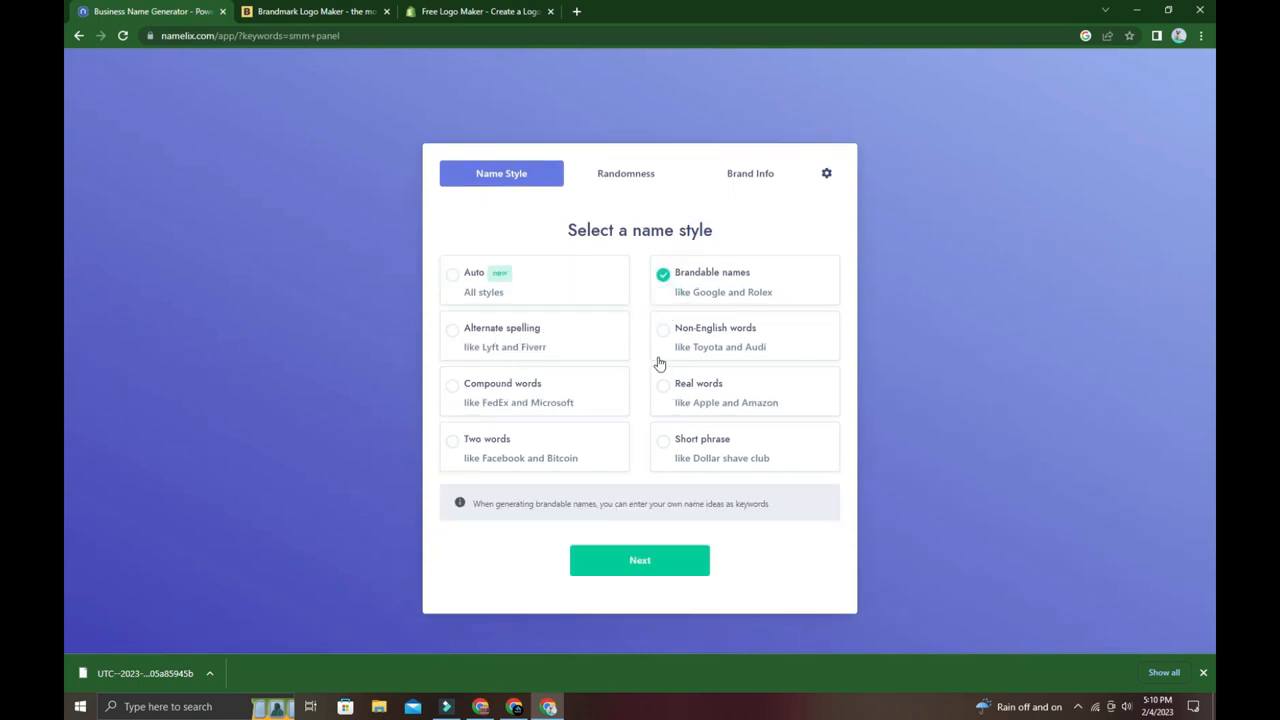
pyautogui.moveTo(660, 402)
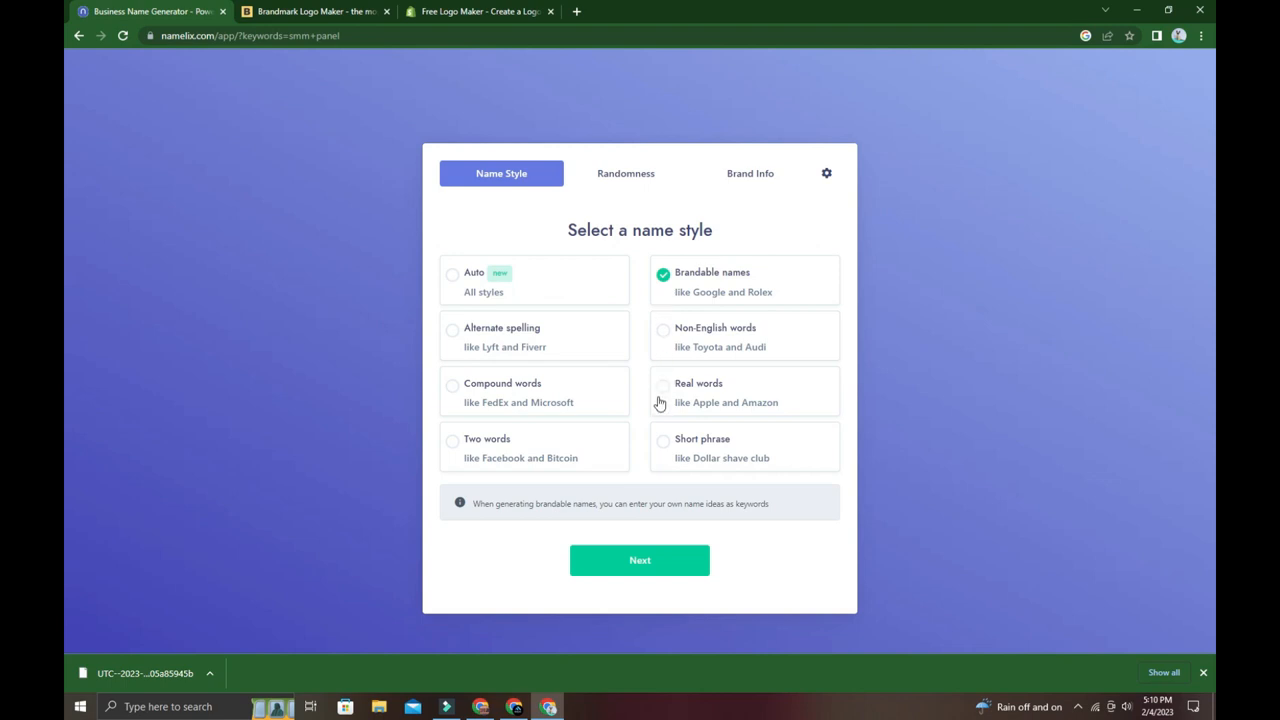
pyautogui.moveTo(668, 448)
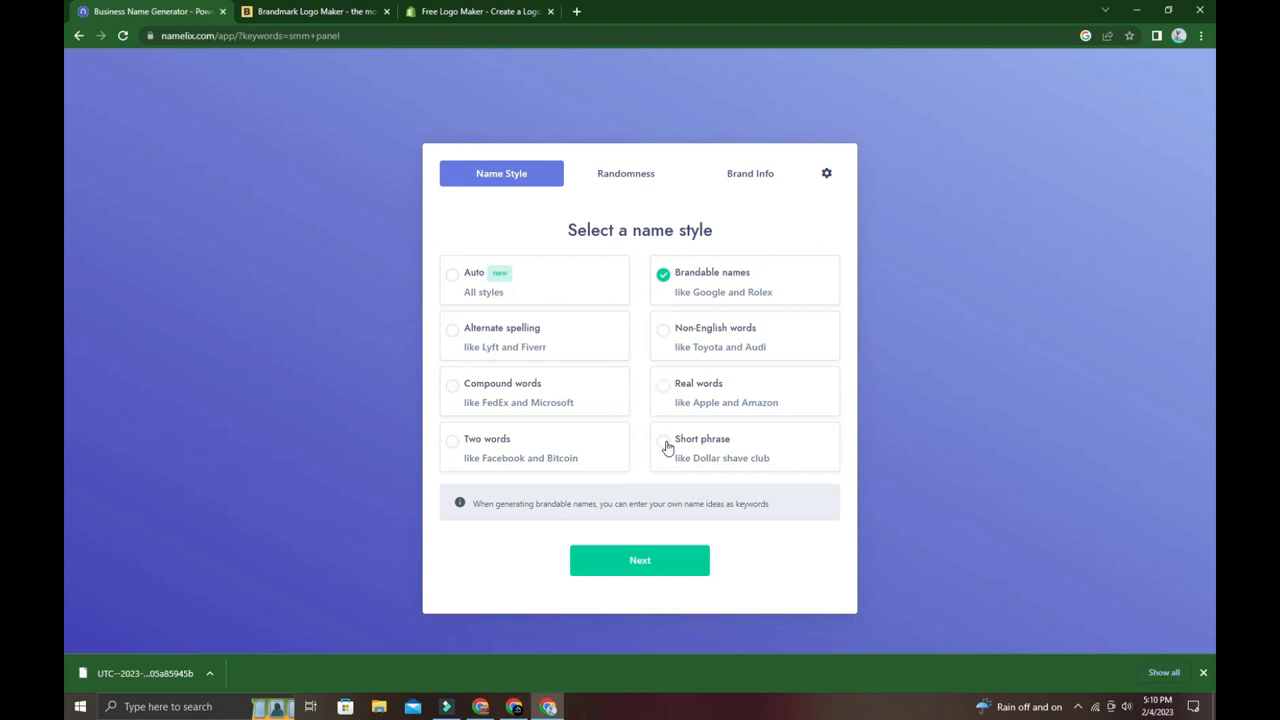
pyautogui.moveTo(666, 450)
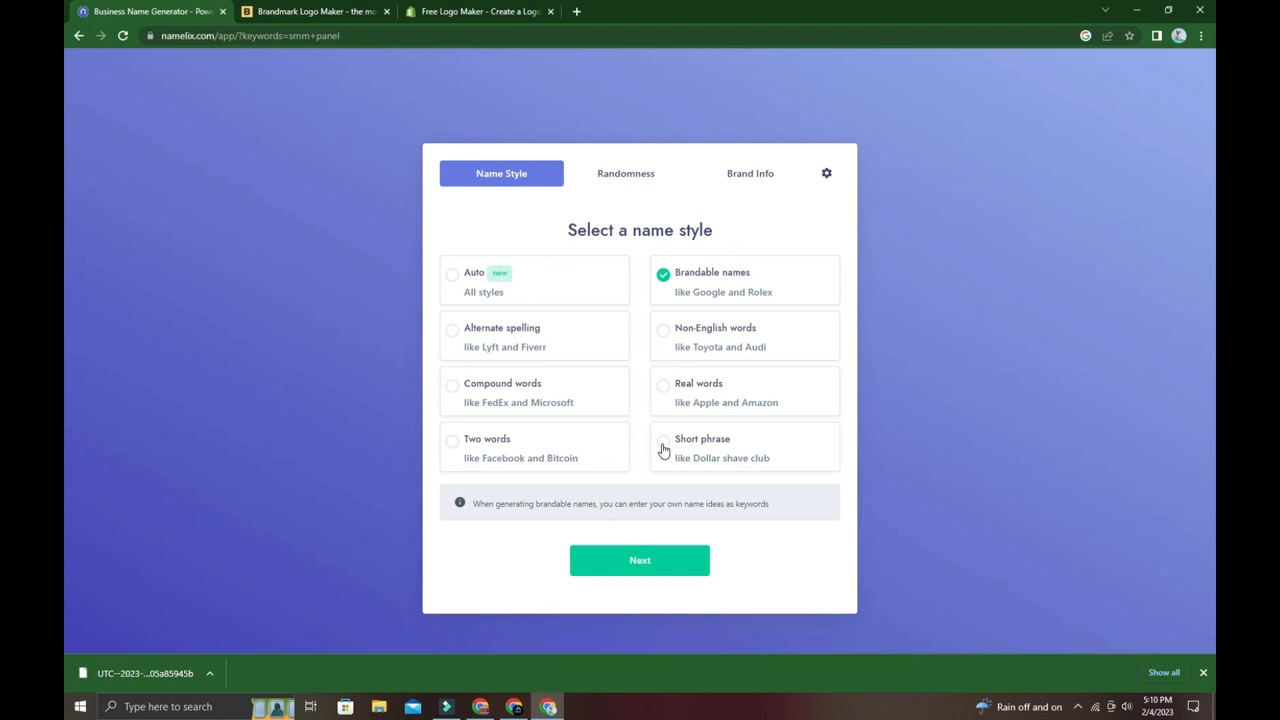
pyautogui.click(664, 446)
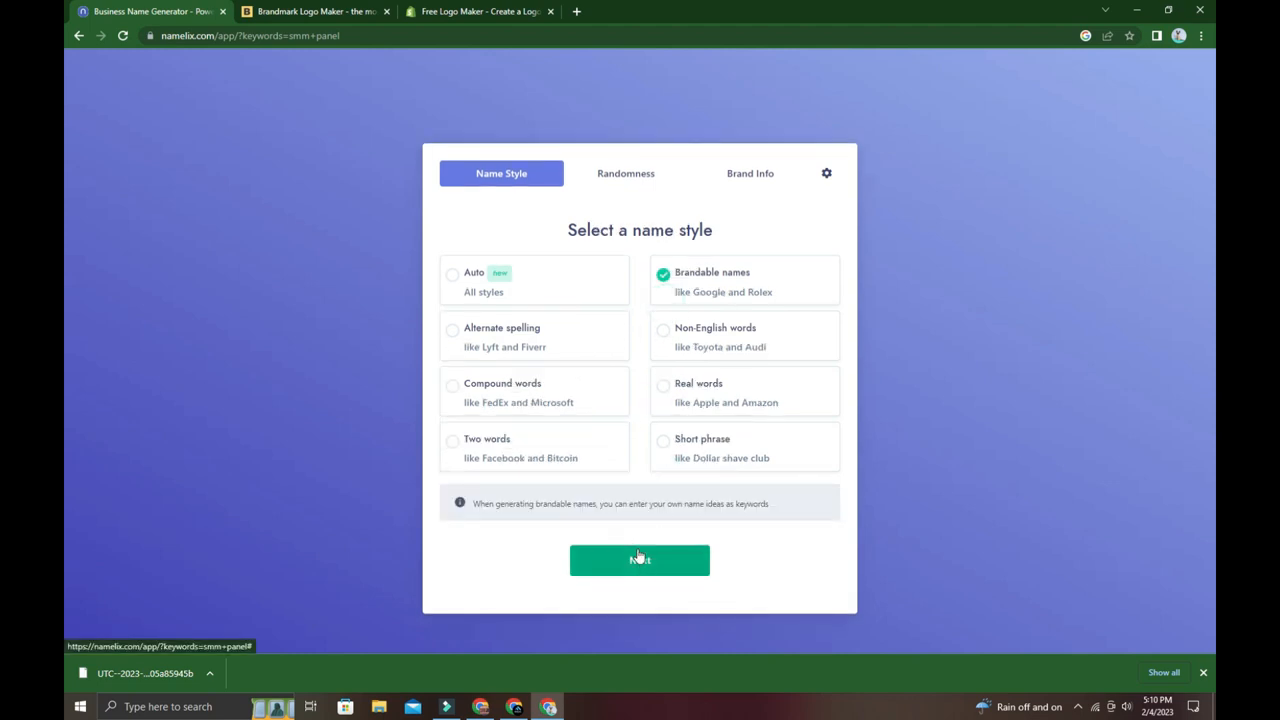
# Choose Medium randomness and continue to the Brand info step.
pyautogui.click(640, 560)
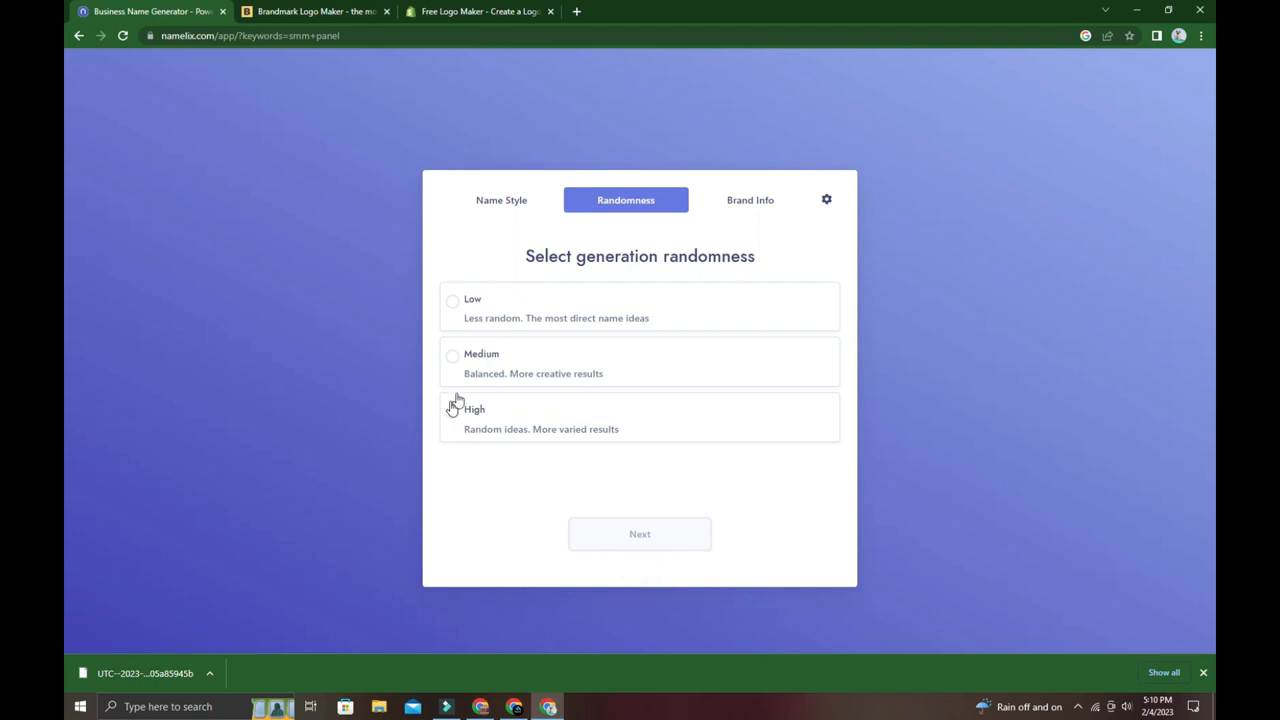
pyautogui.moveTo(470, 368)
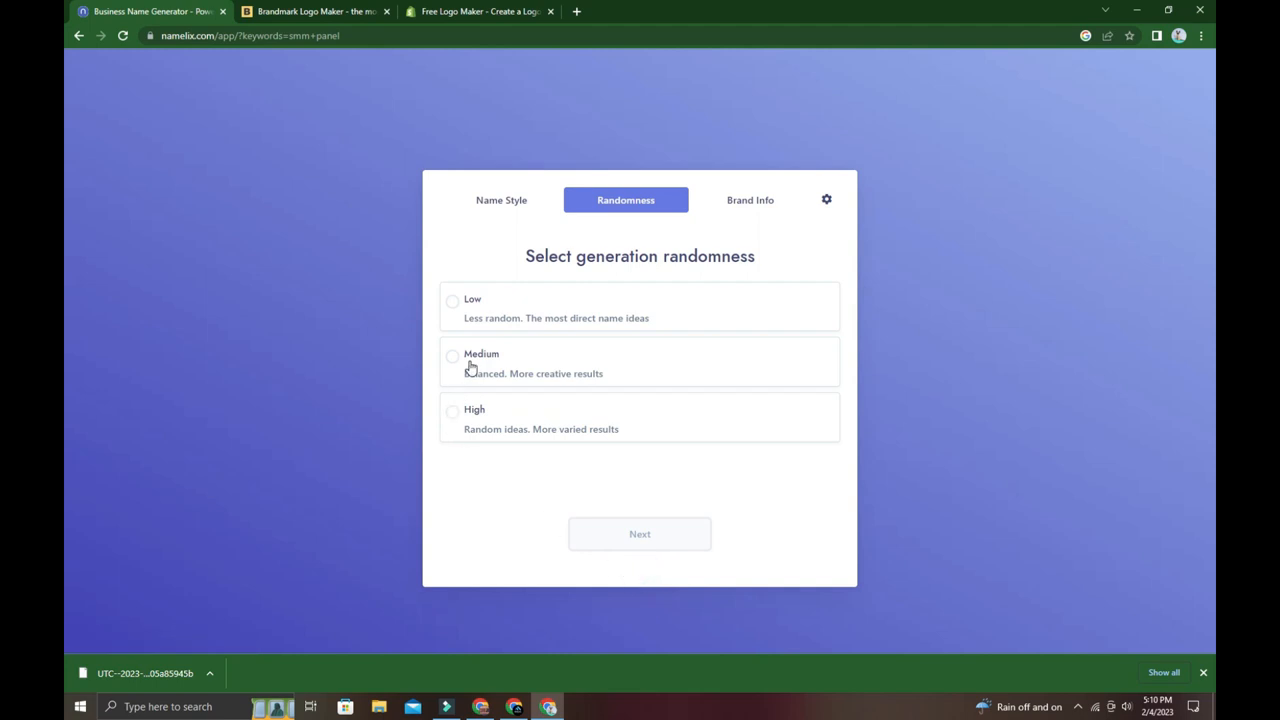
pyautogui.moveTo(490, 472)
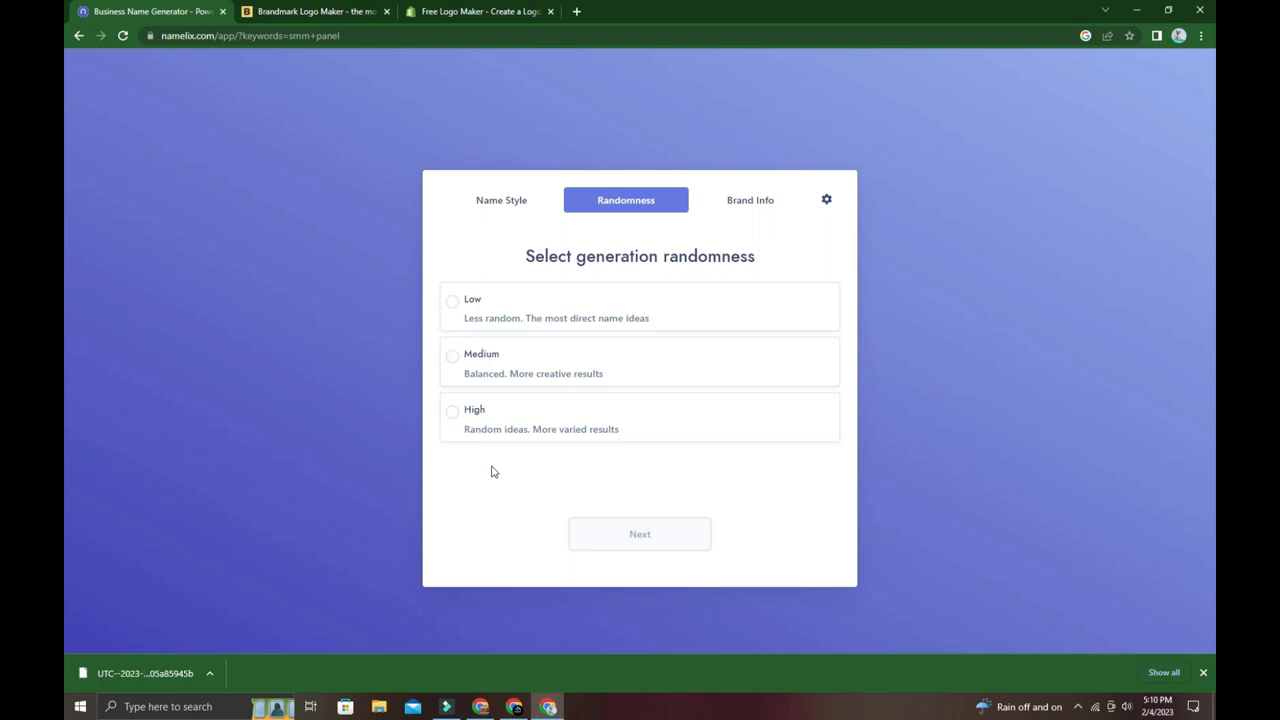
pyautogui.moveTo(500, 488)
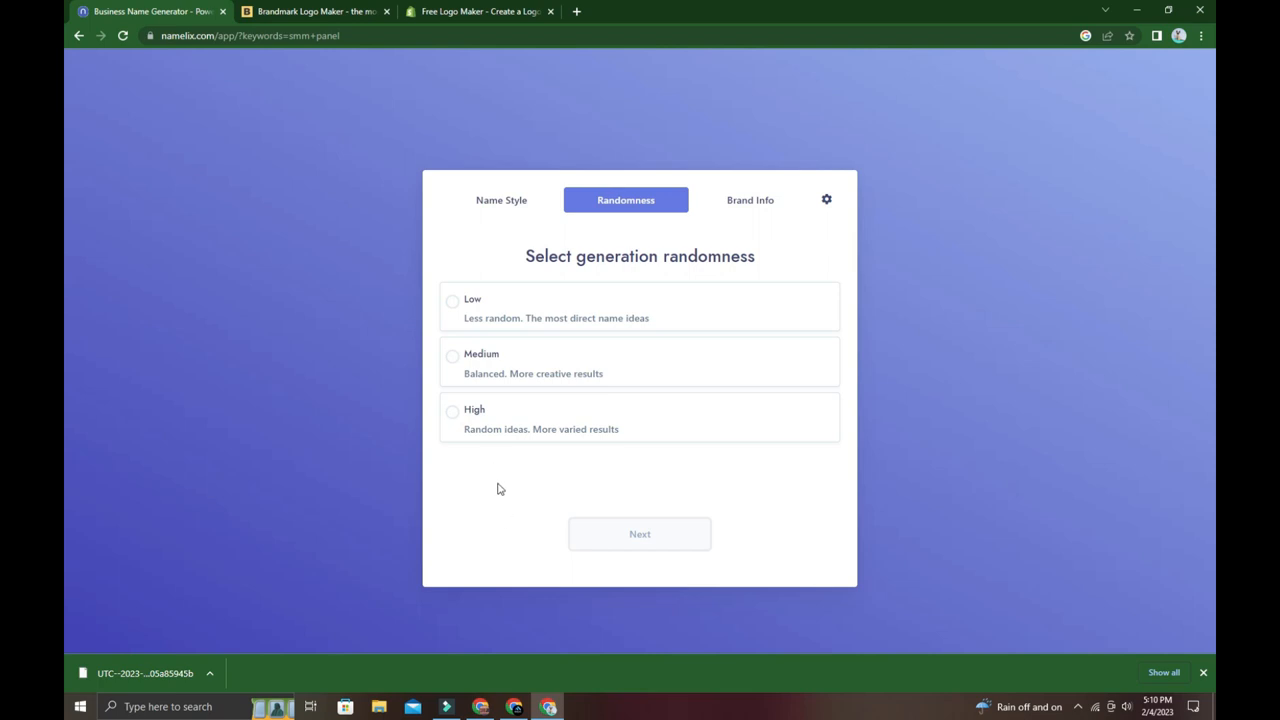
pyautogui.moveTo(440, 338)
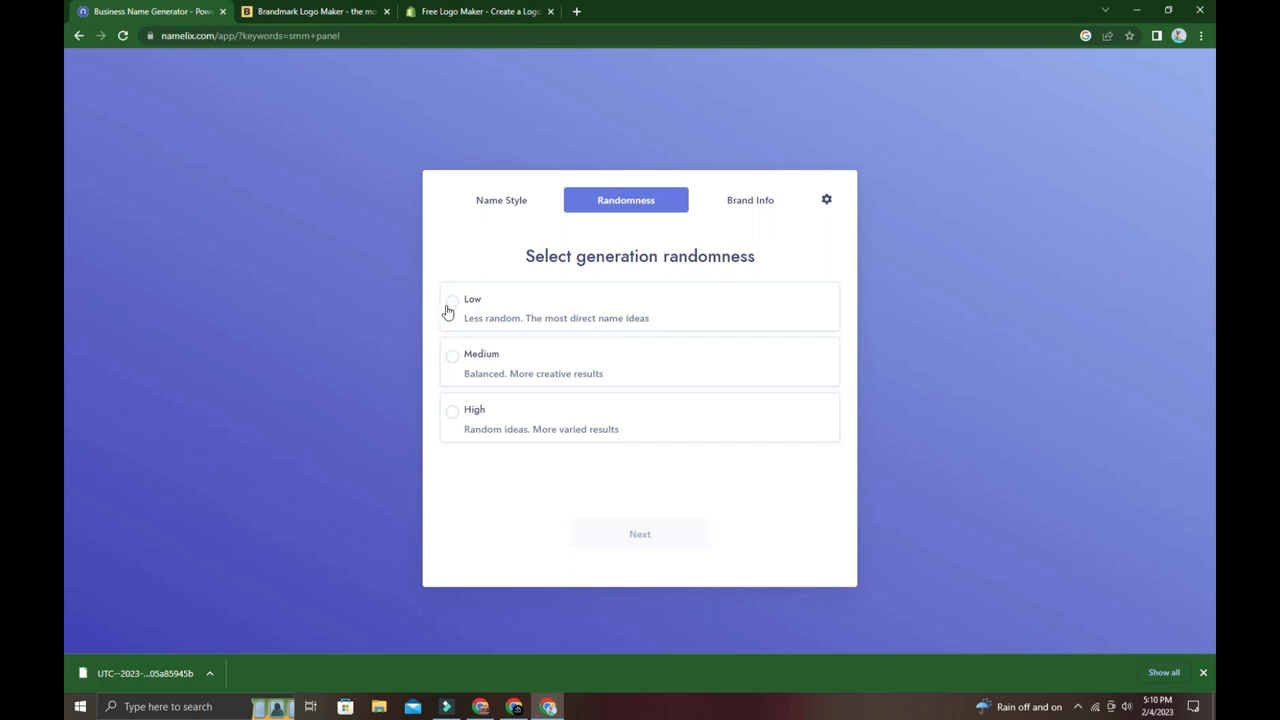
pyautogui.click(452, 356)
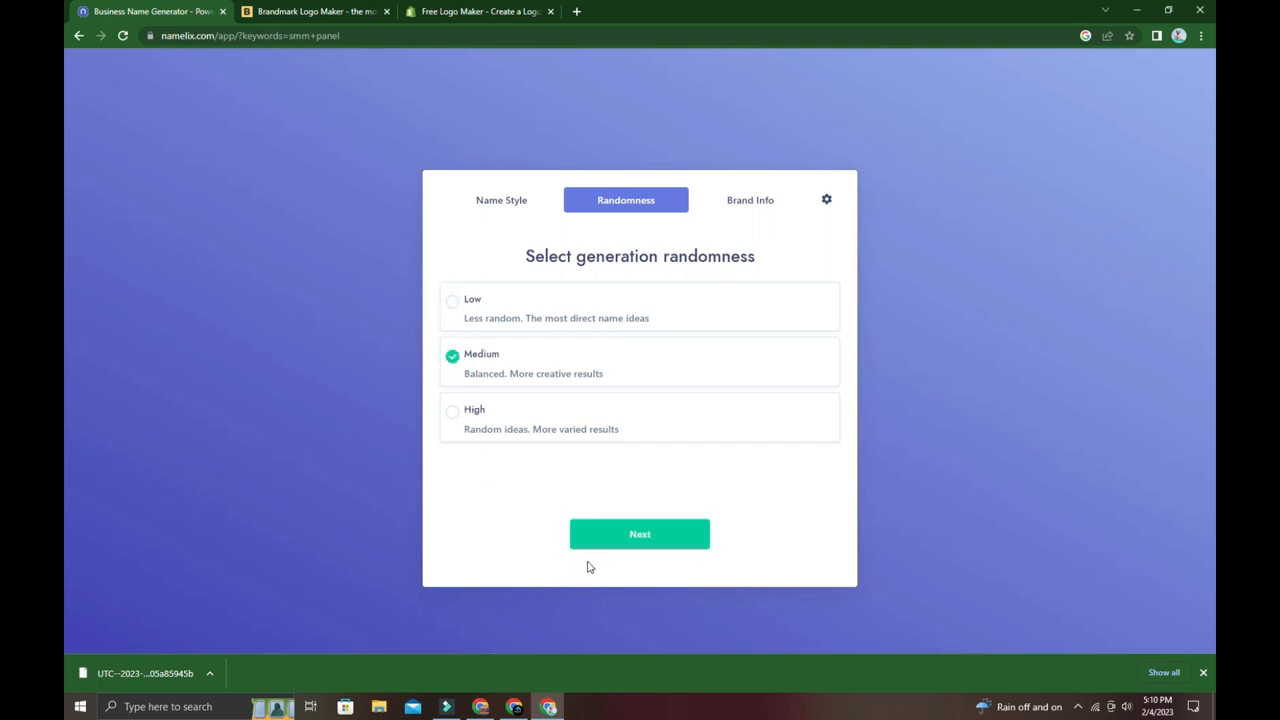
pyautogui.moveTo(584, 552)
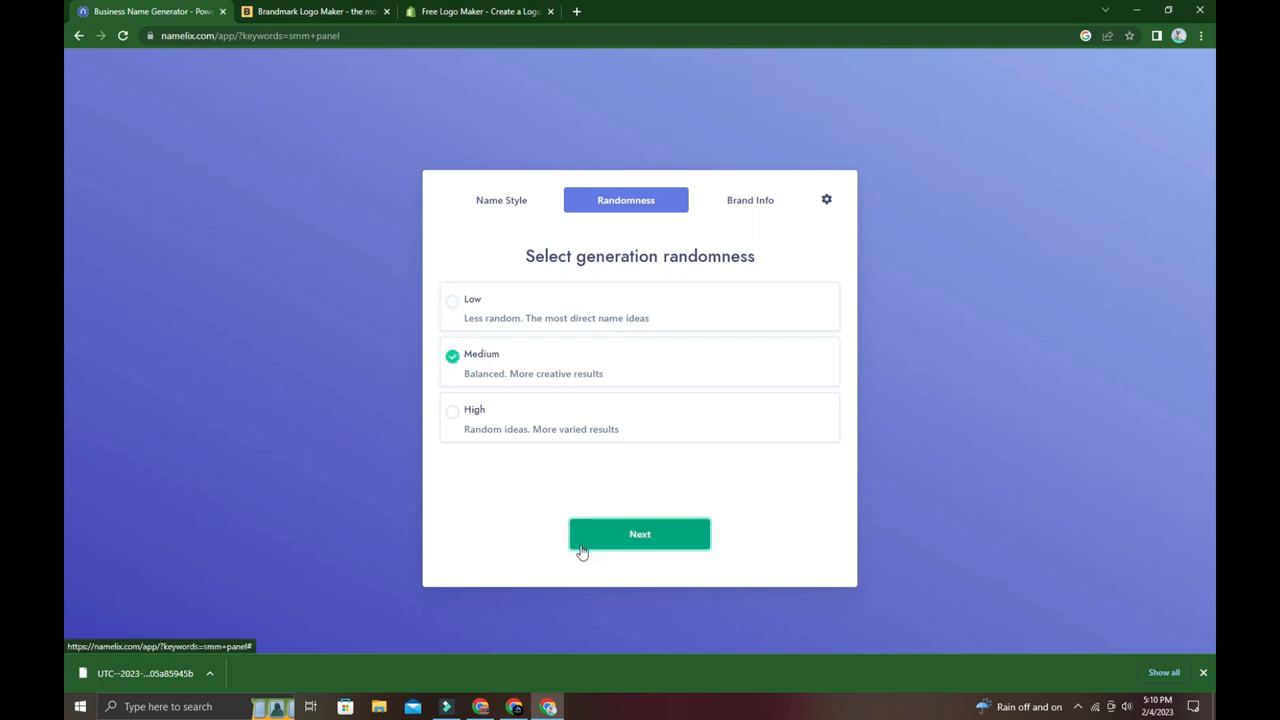
pyautogui.moveTo(596, 548)
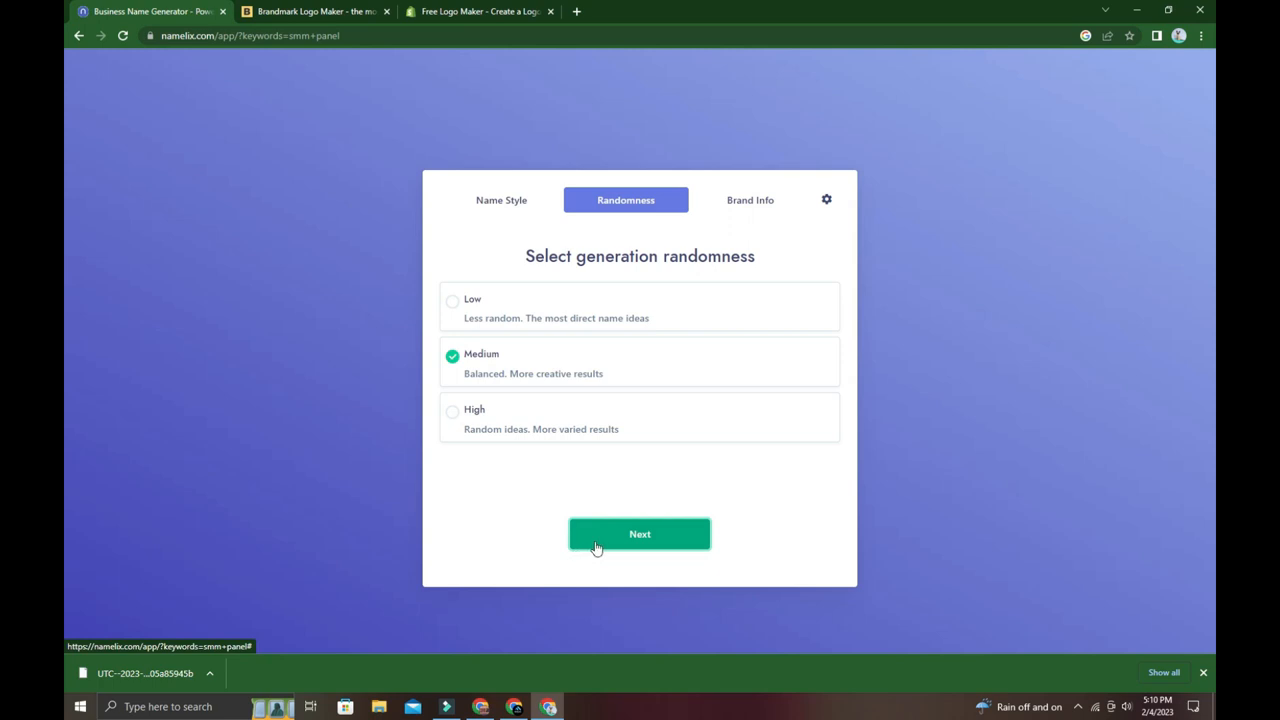
pyautogui.click(640, 532)
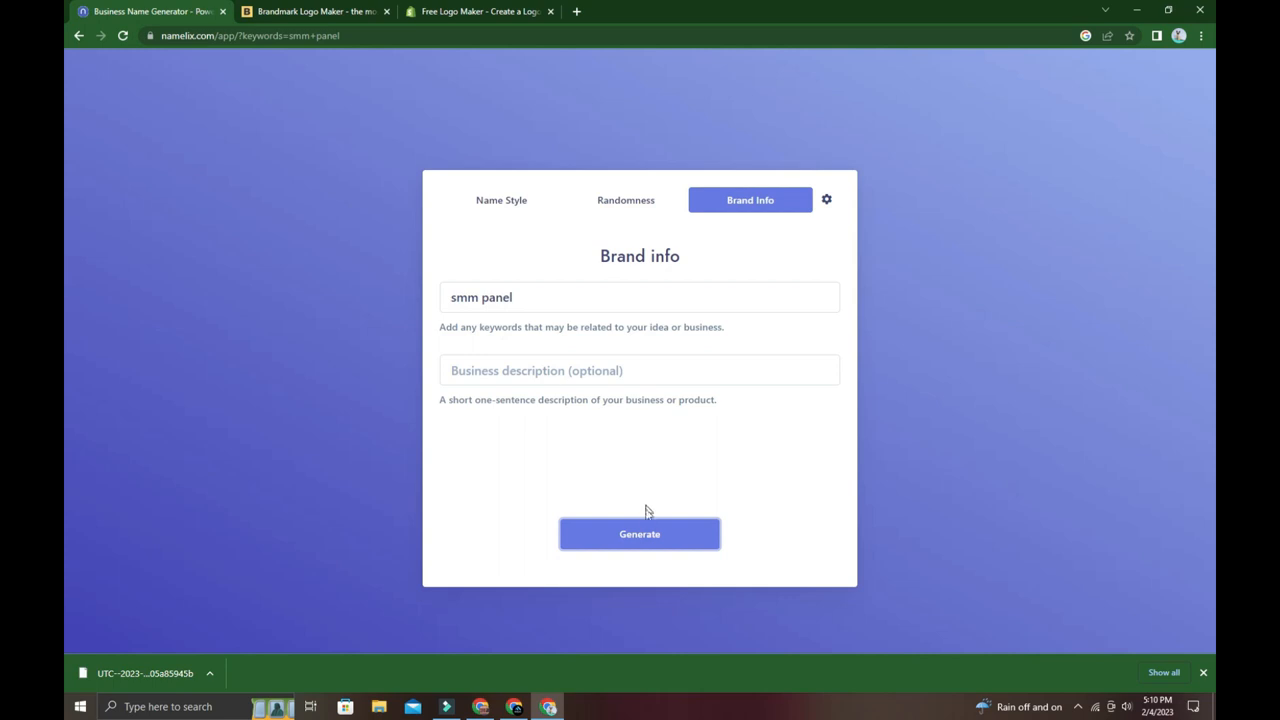
# Generate the results grid of brandable names with logo previews like Wbox, Panwire, Epanel.
pyautogui.click(640, 532)
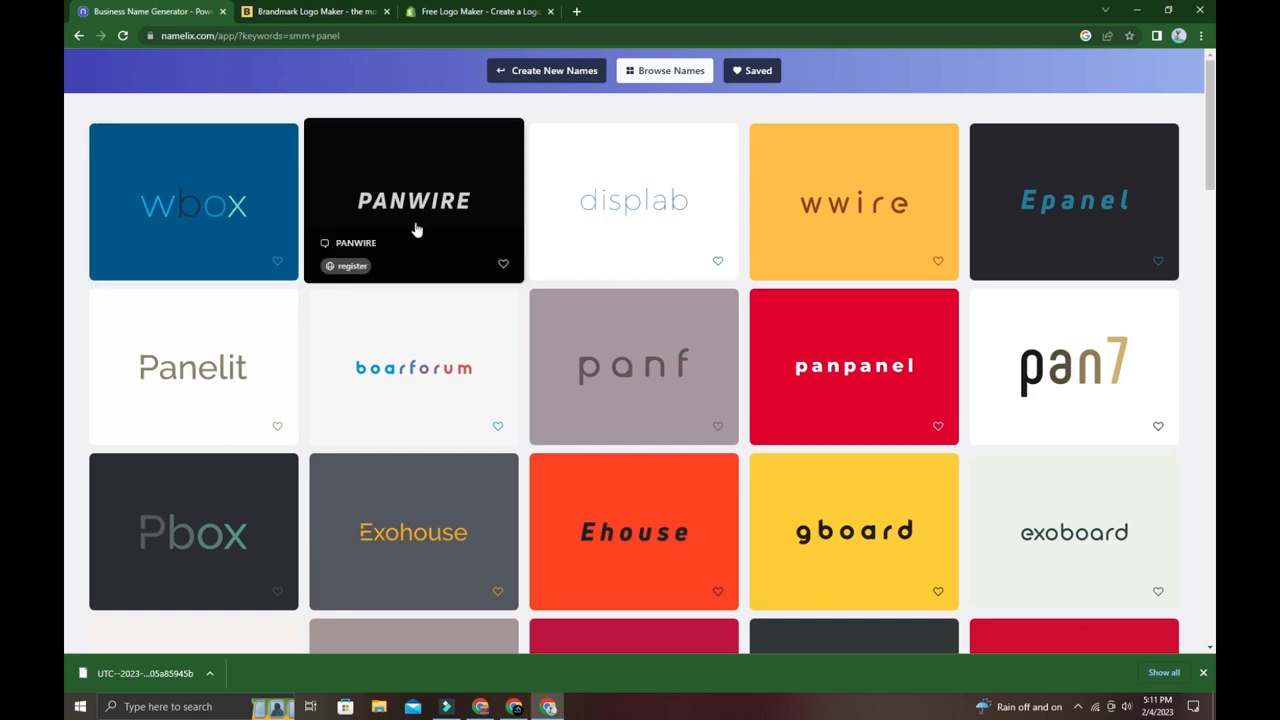
pyautogui.scroll(-3)
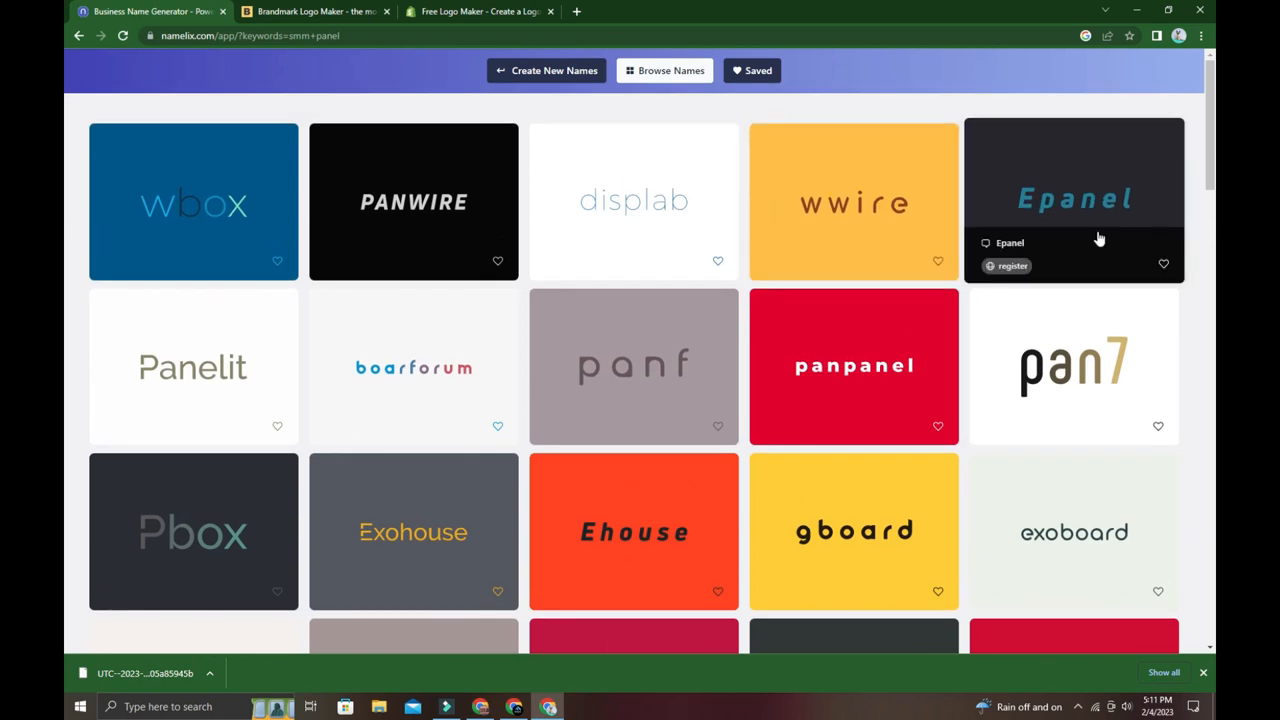
pyautogui.moveTo(584, 272)
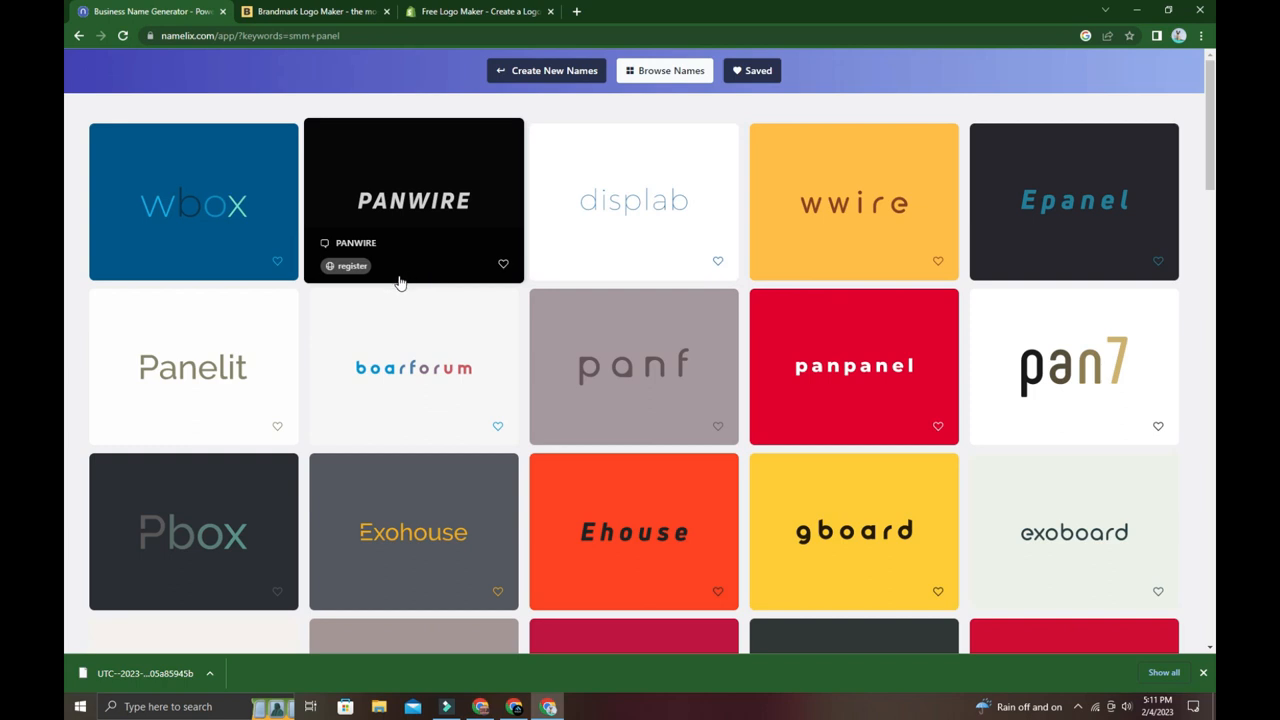
pyautogui.moveTo(380, 272)
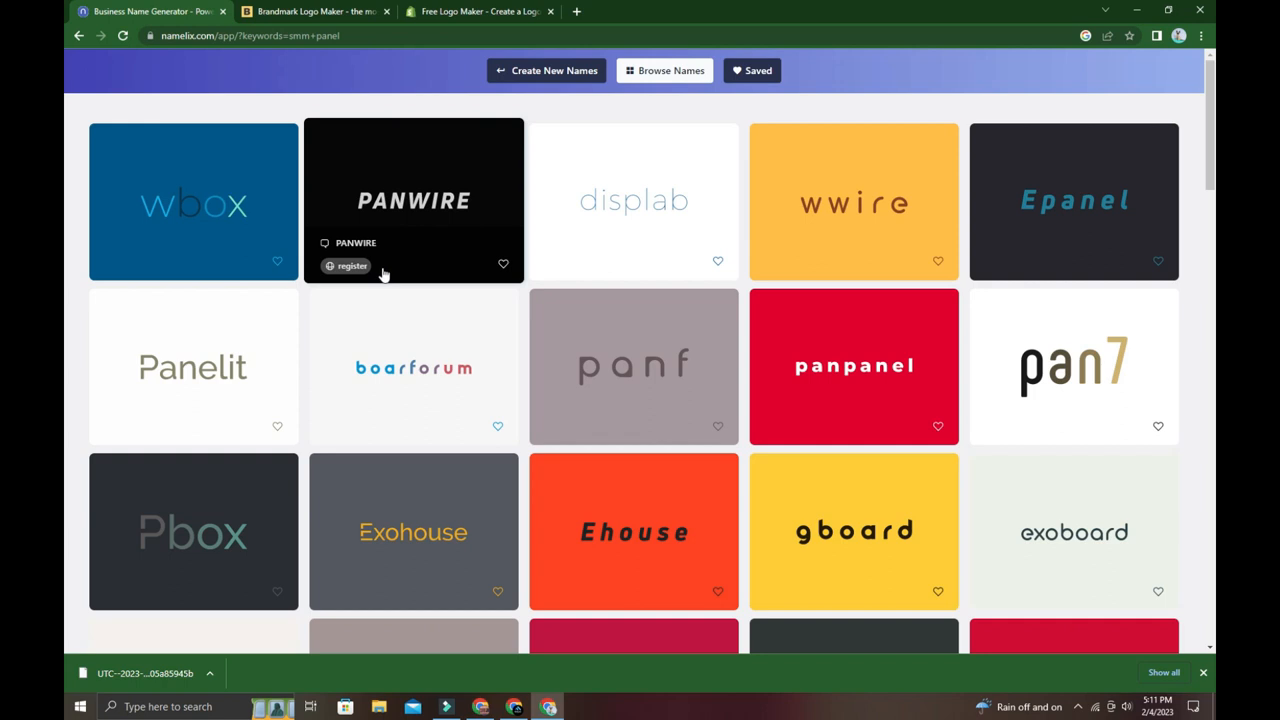
pyautogui.scroll(-3)
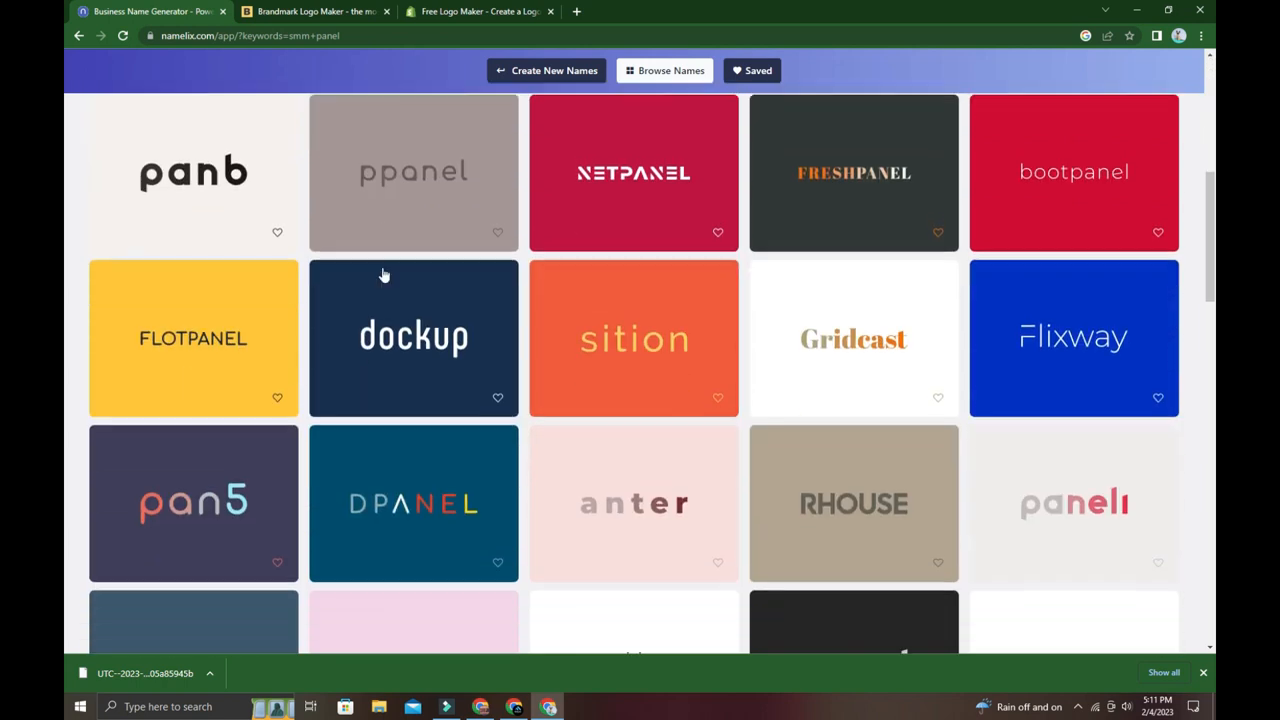
pyautogui.scroll(-3)
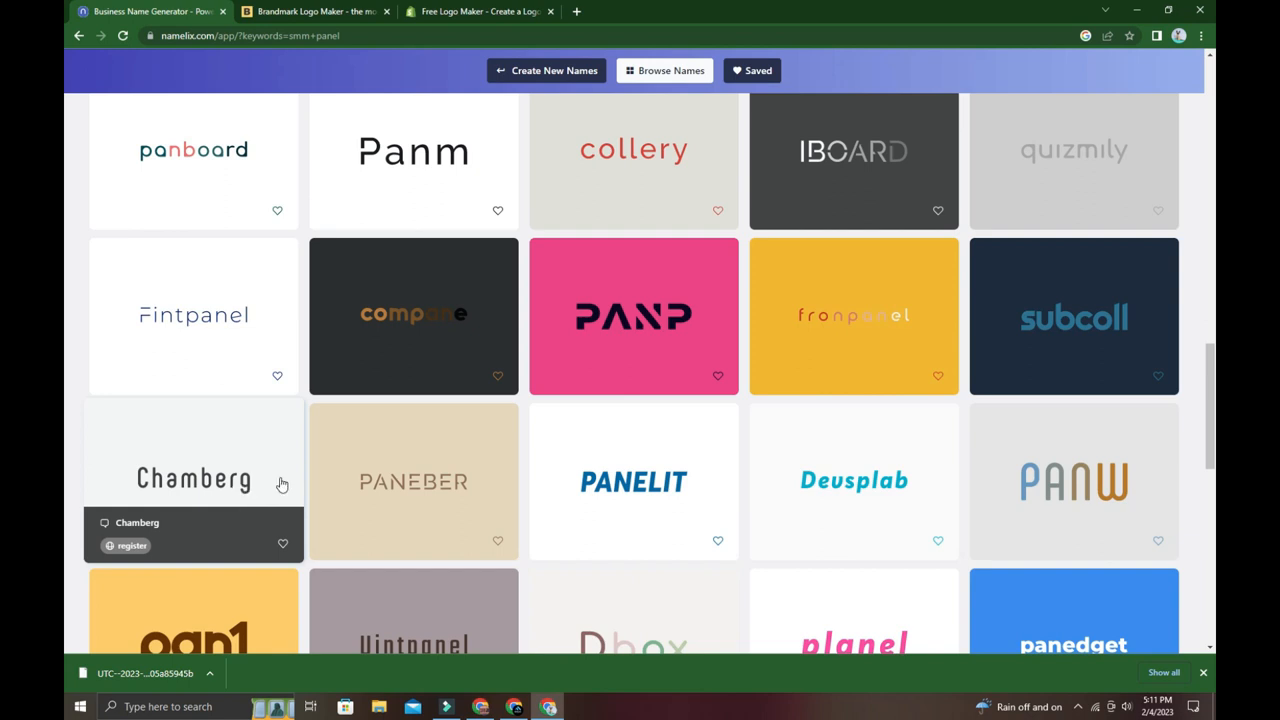
pyautogui.scroll(-3)
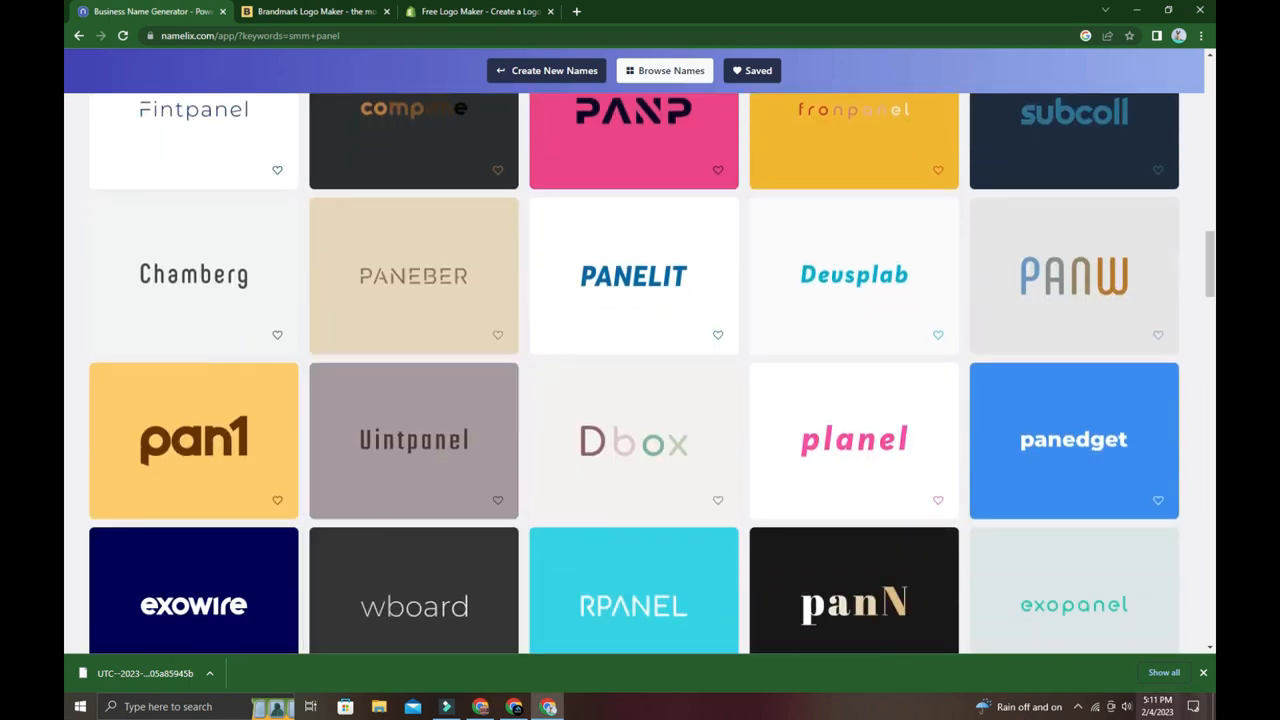
pyautogui.scroll(-3)
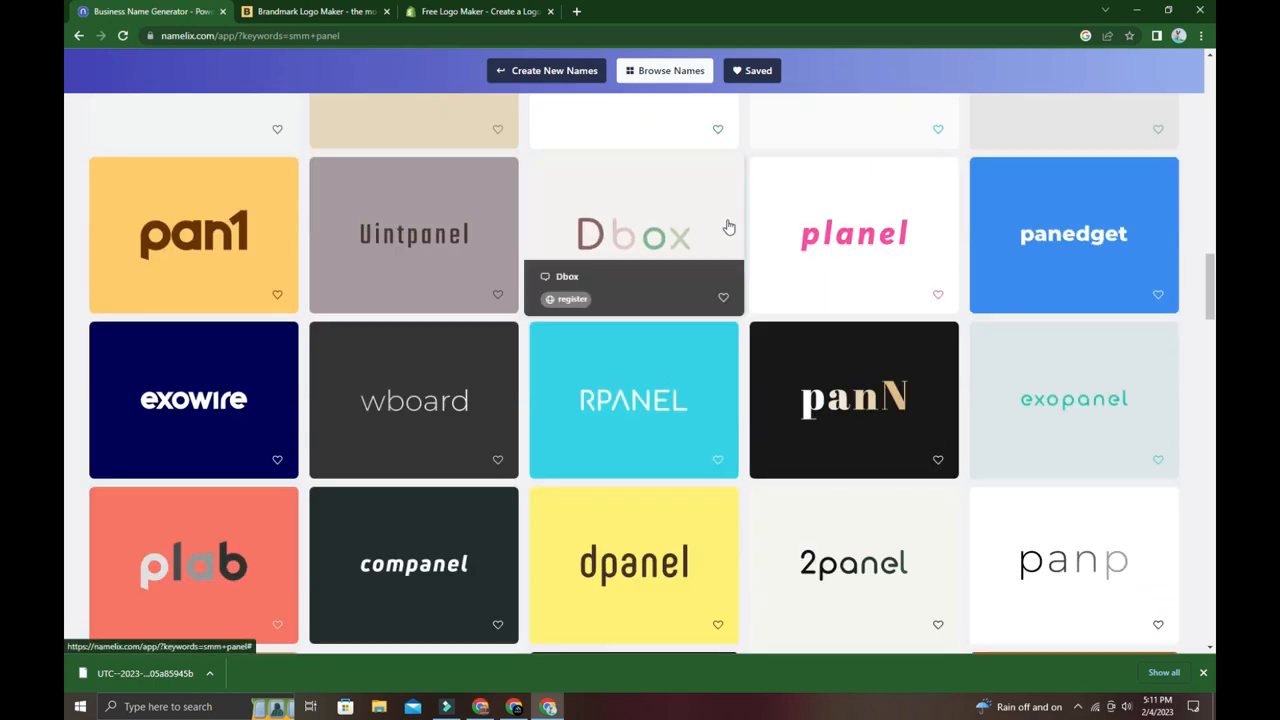
pyautogui.scroll(-3)
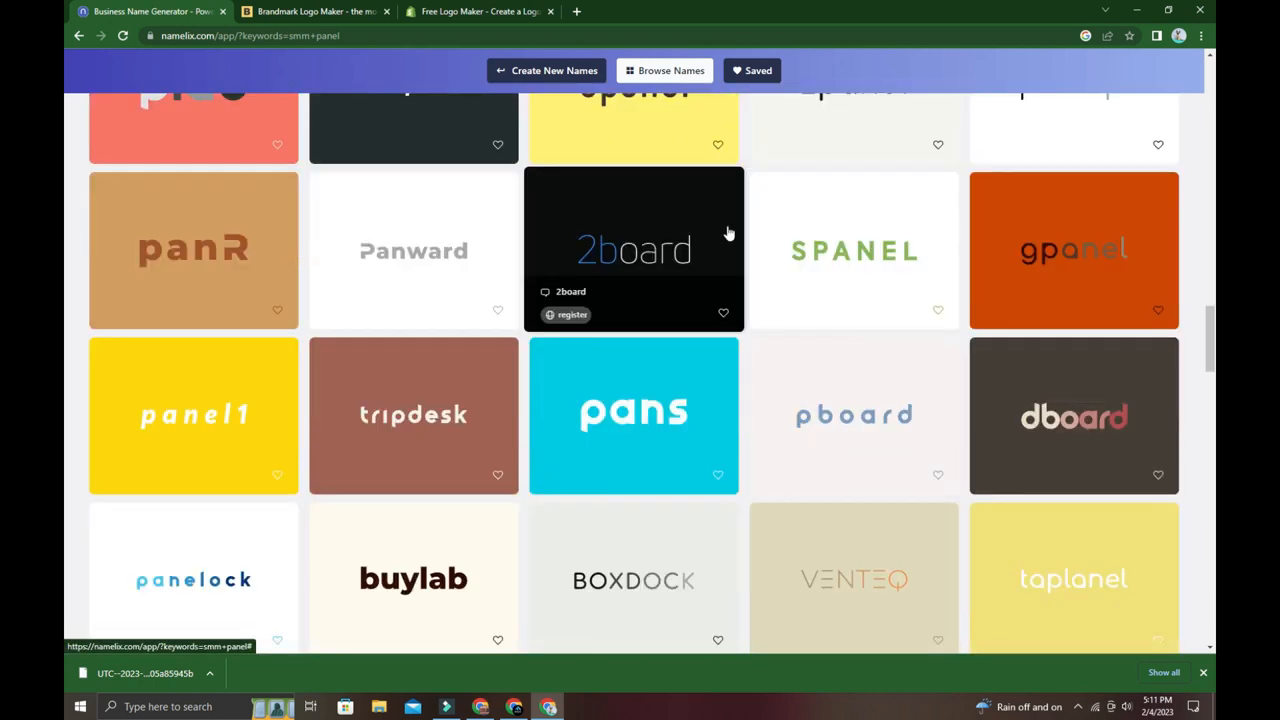
pyautogui.scroll(-3)
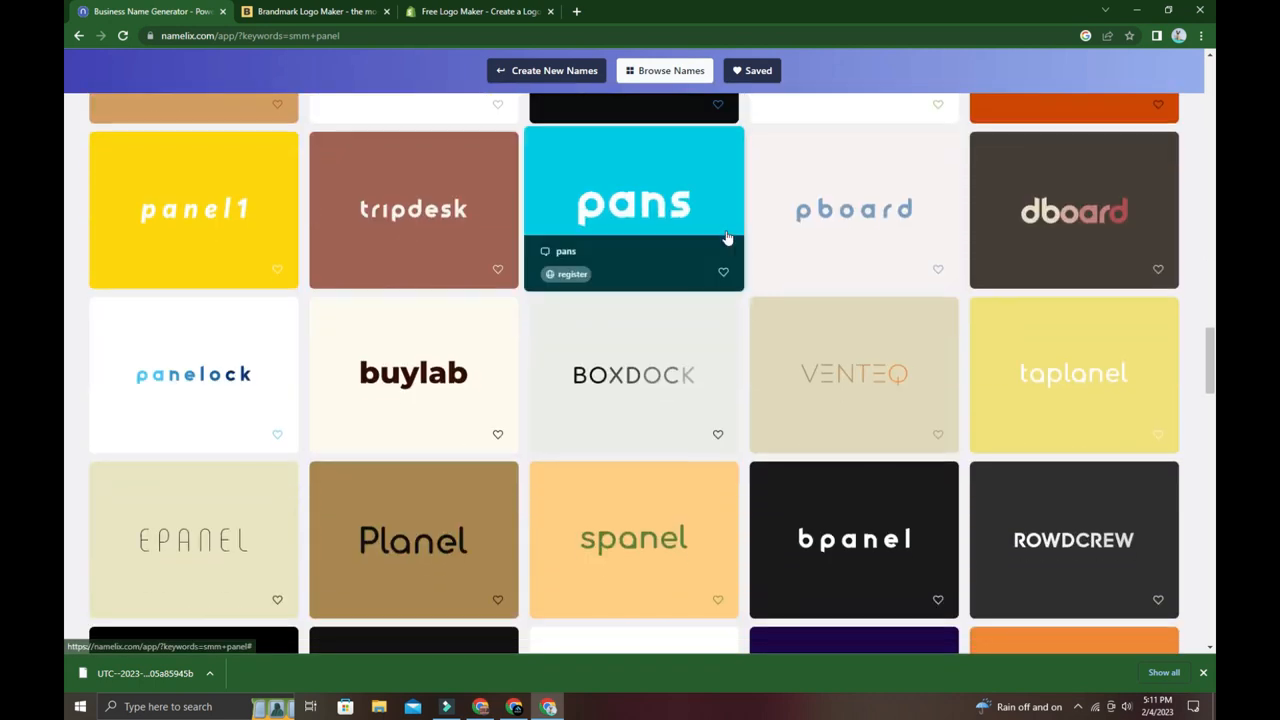
pyautogui.moveTo(966, 676)
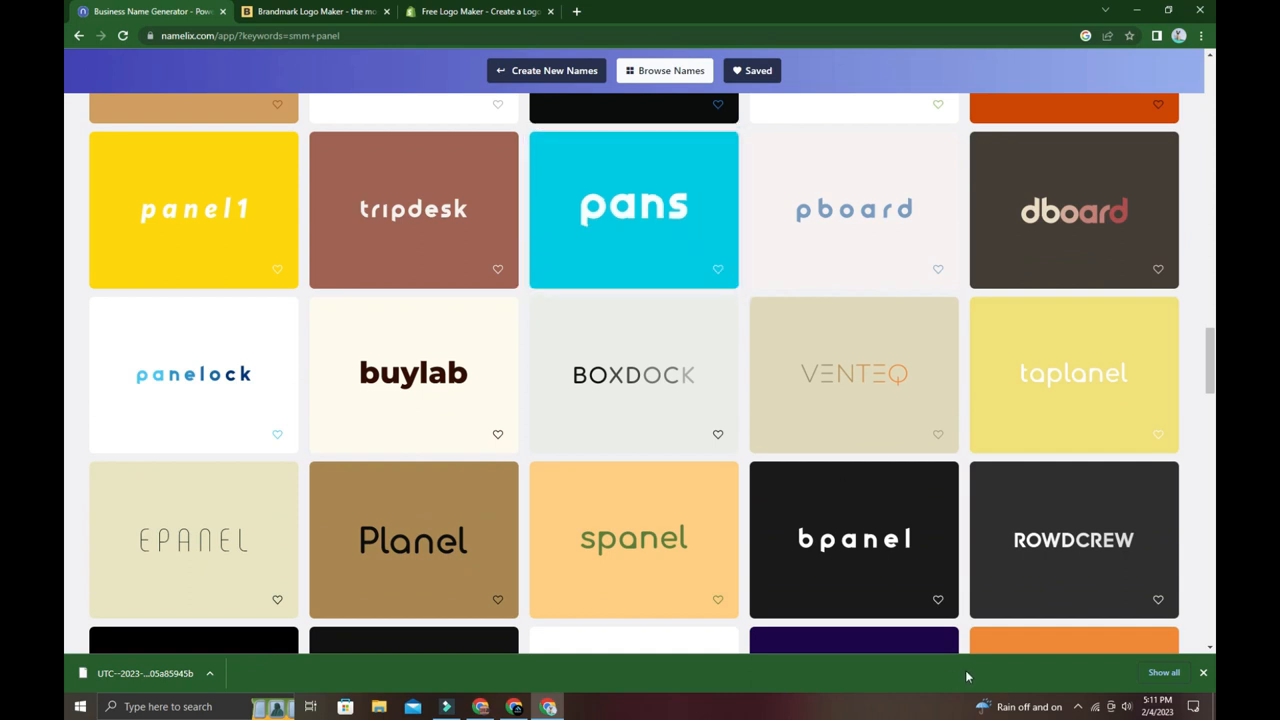